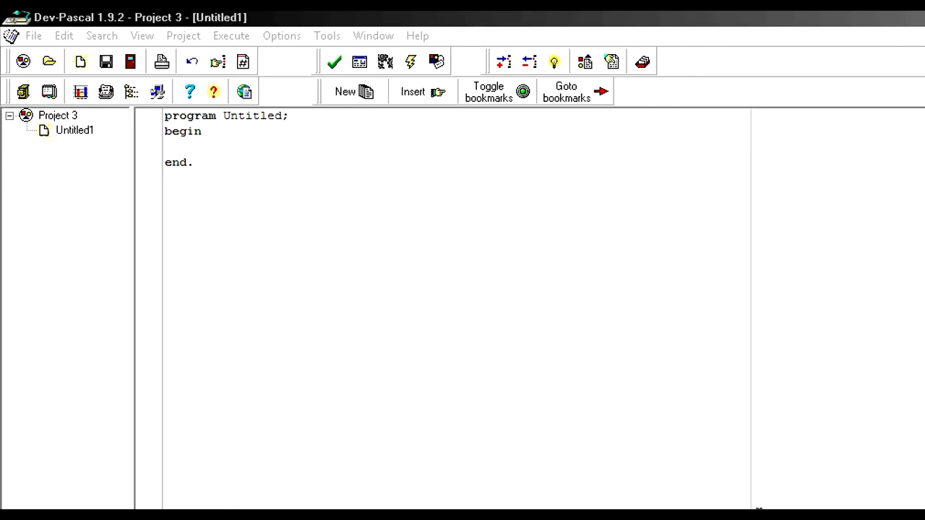
mouse_move(119, 199)
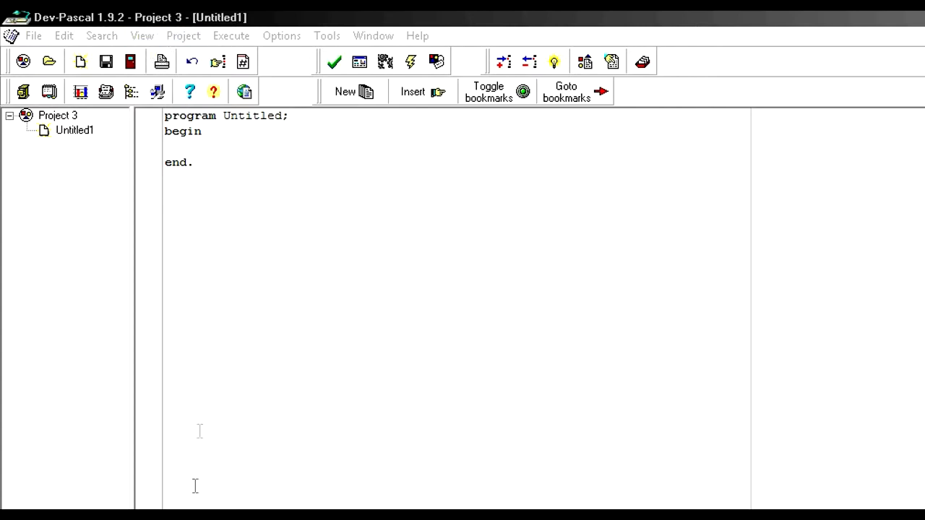
mouse_move(457, 385)
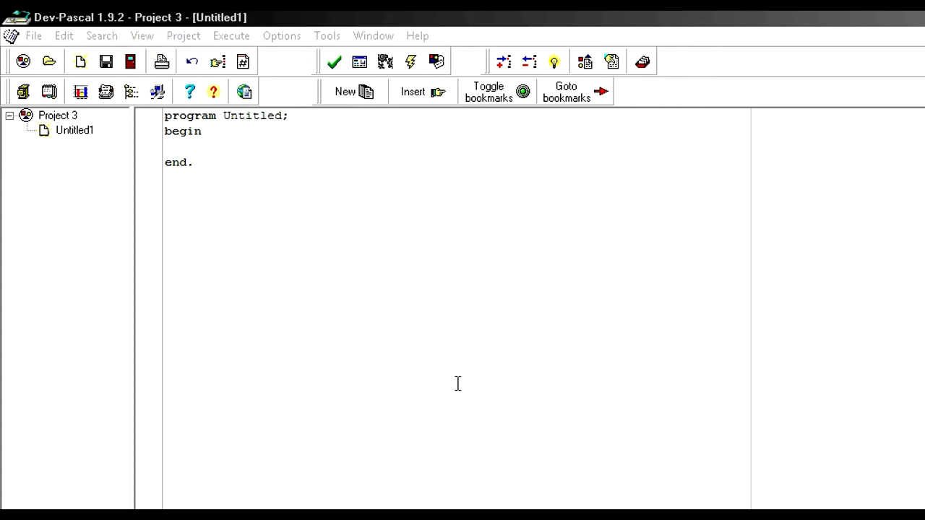
mouse_move(223, 159)
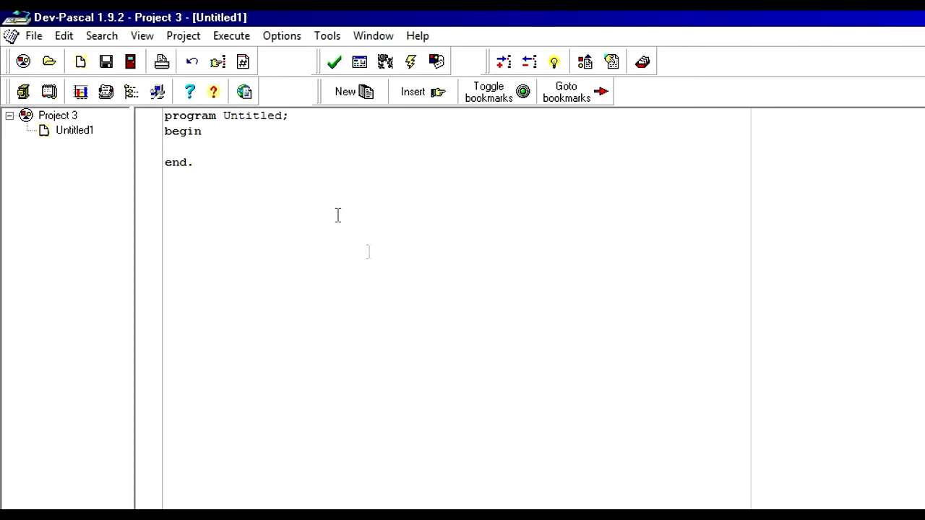
mouse_move(292, 113)
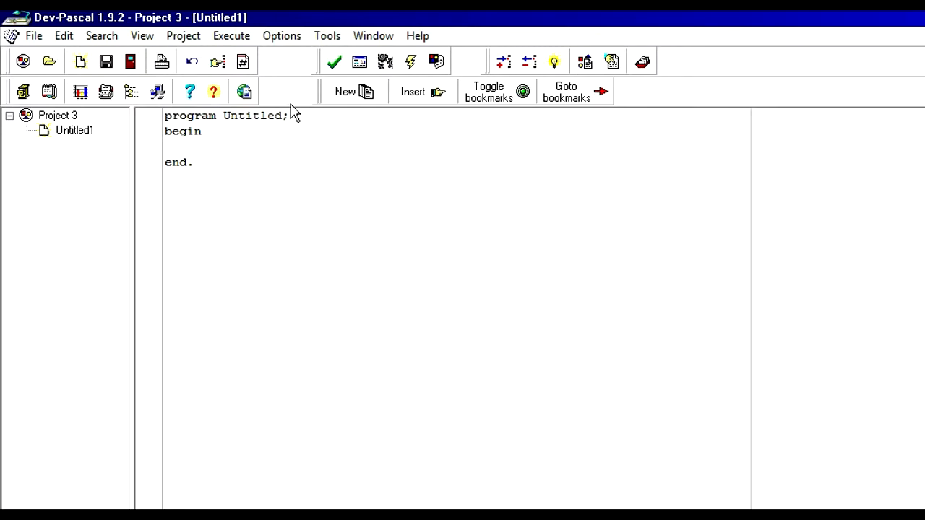
mouse_move(426, 276)
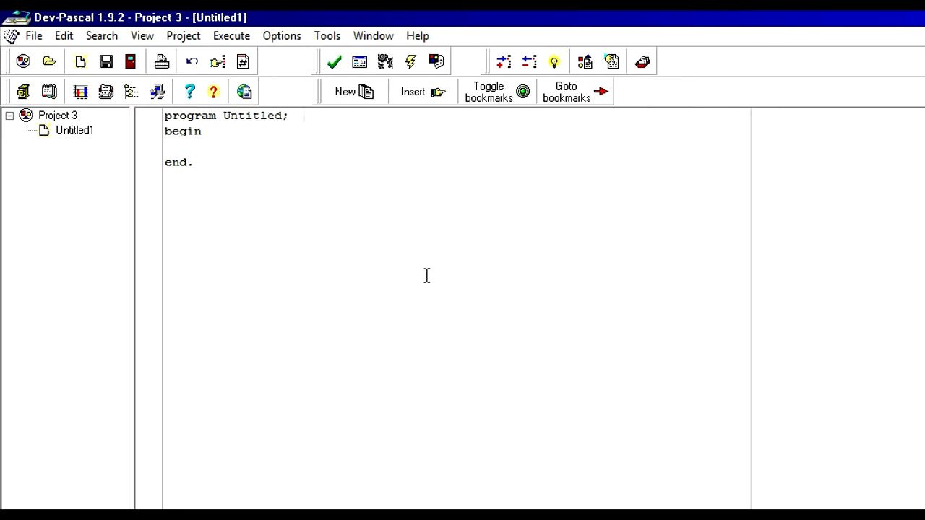
End the program heading with a semicolon and move to the new empty line below it
click(302, 116)
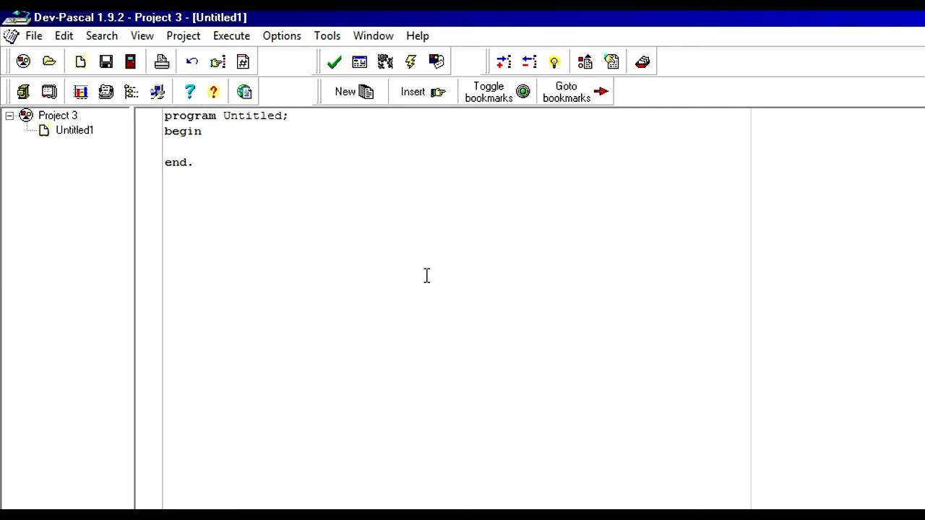
click(304, 116)
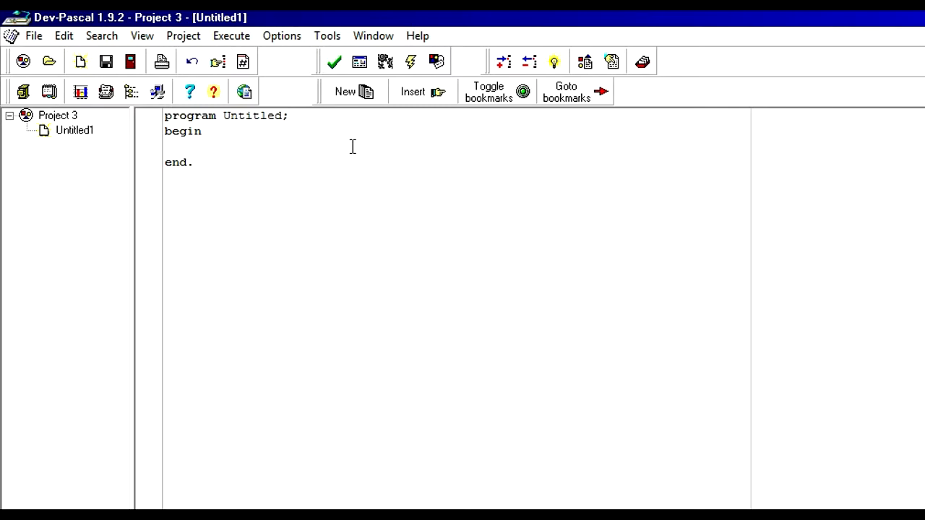
mouse_move(269, 152)
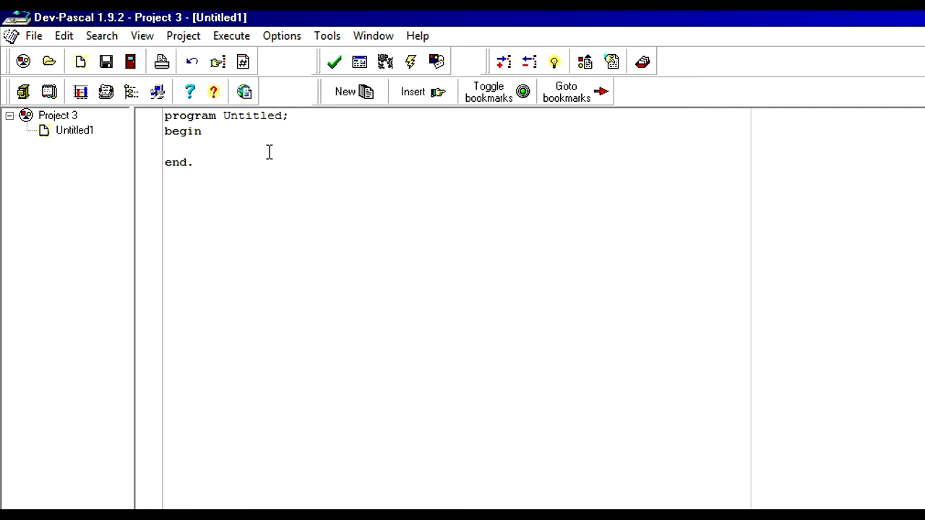
mouse_move(270, 148)
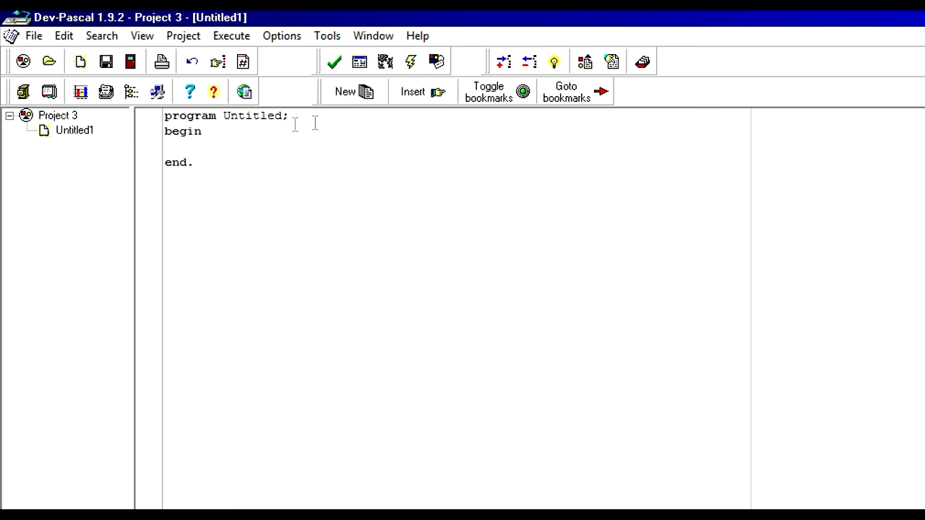
mouse_move(275, 149)
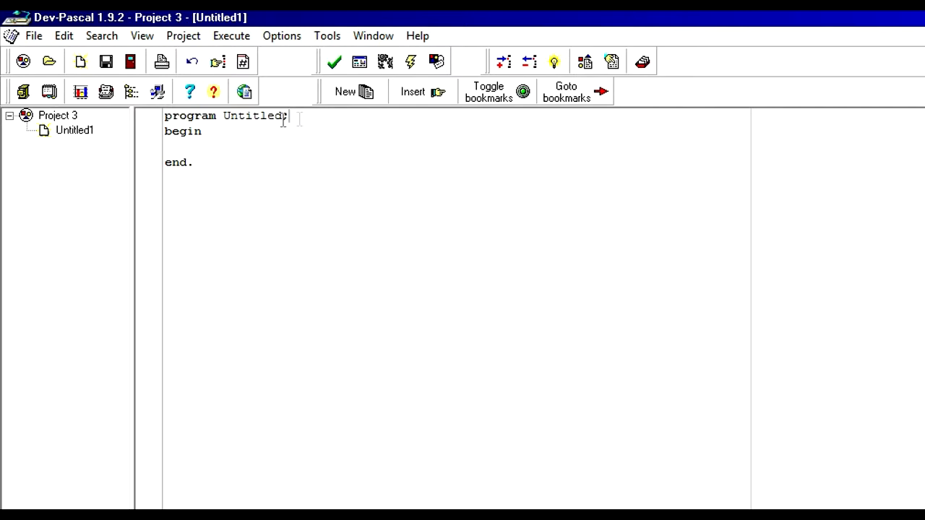
text(;)
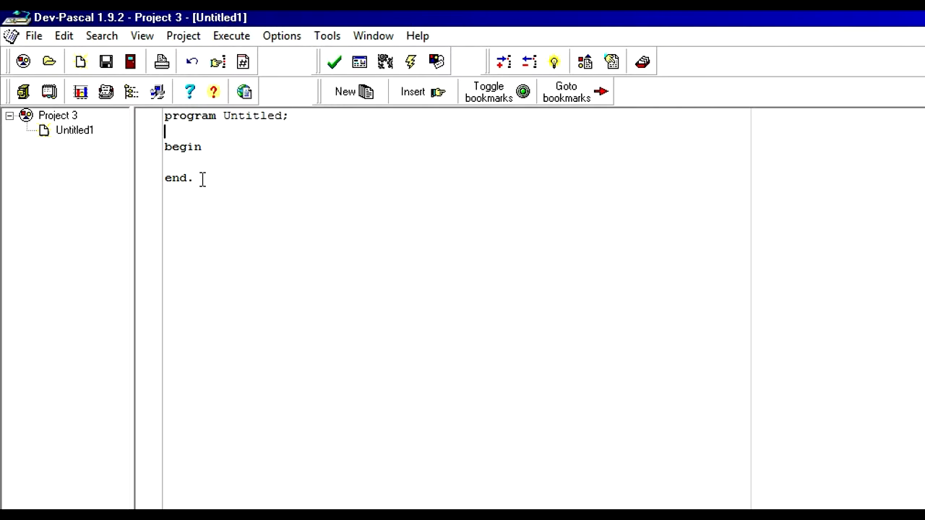
double_click(182, 146)
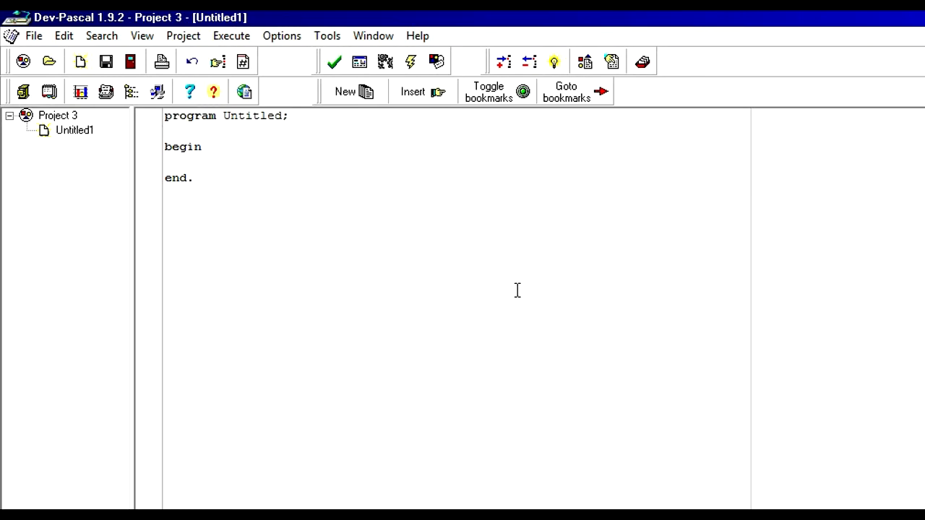
Declare 'var cuddlemuffin : char;' and place the insertion point after begin
text(var)
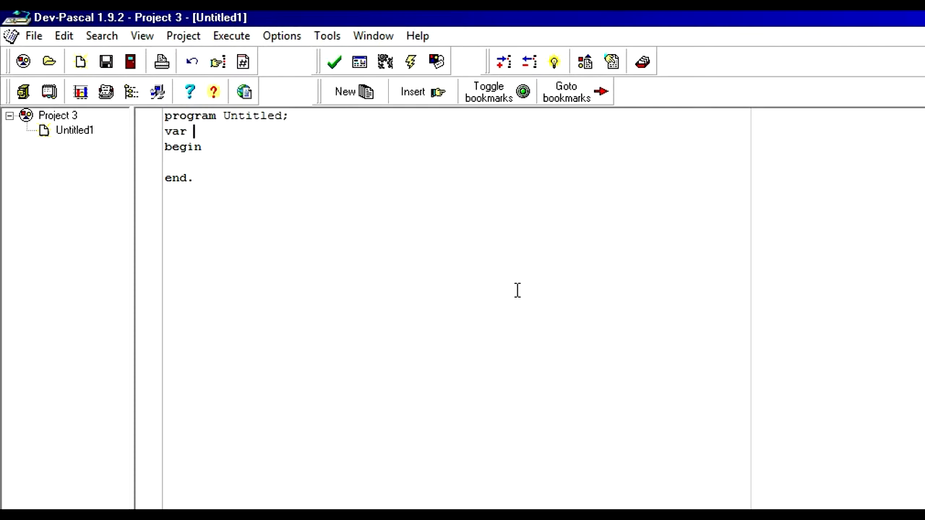
text(cuddle)
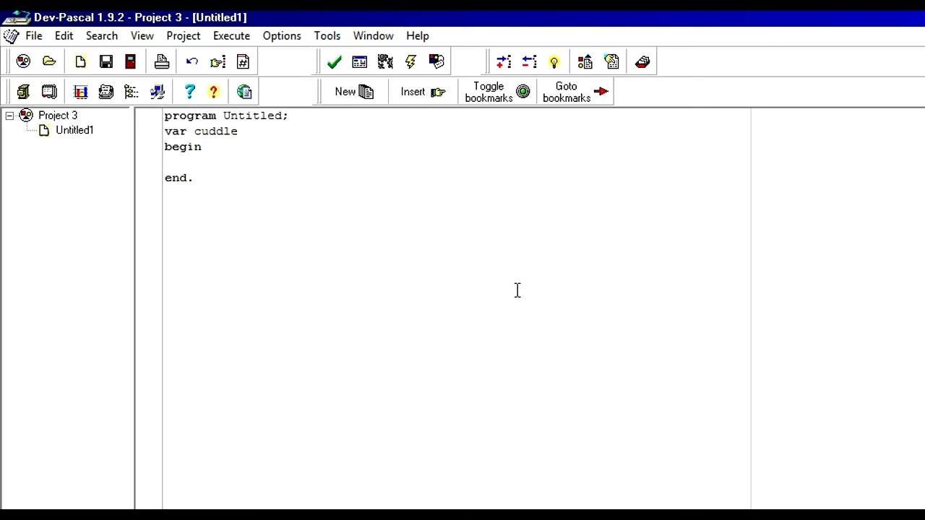
text(muffin :)
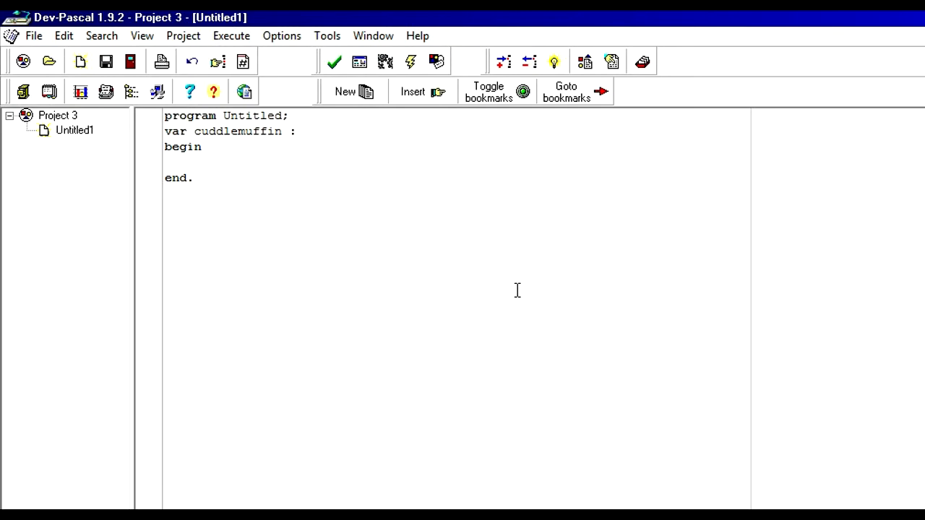
text(char)
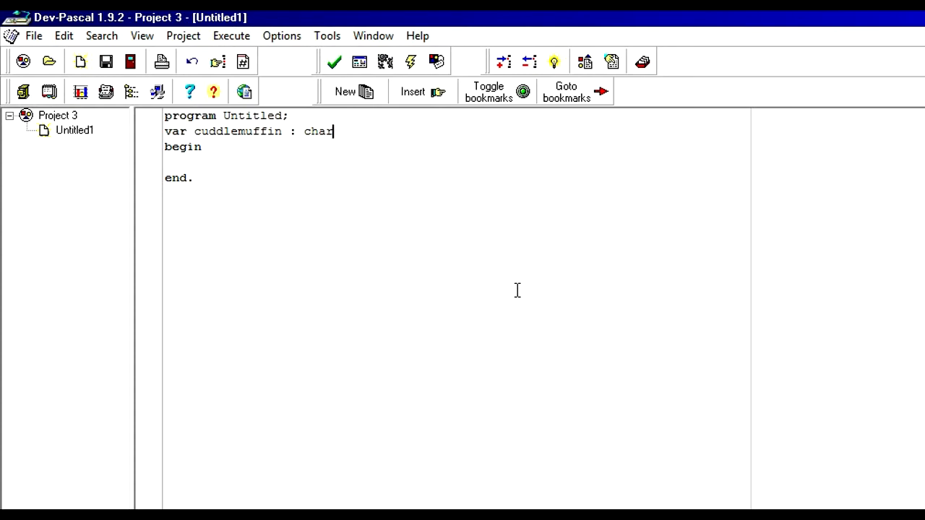
text(;)
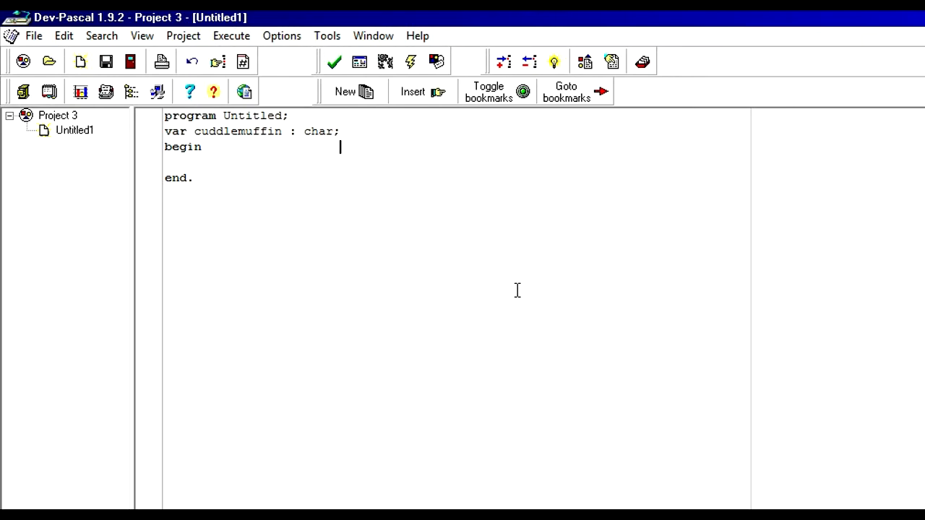
click(203, 147)
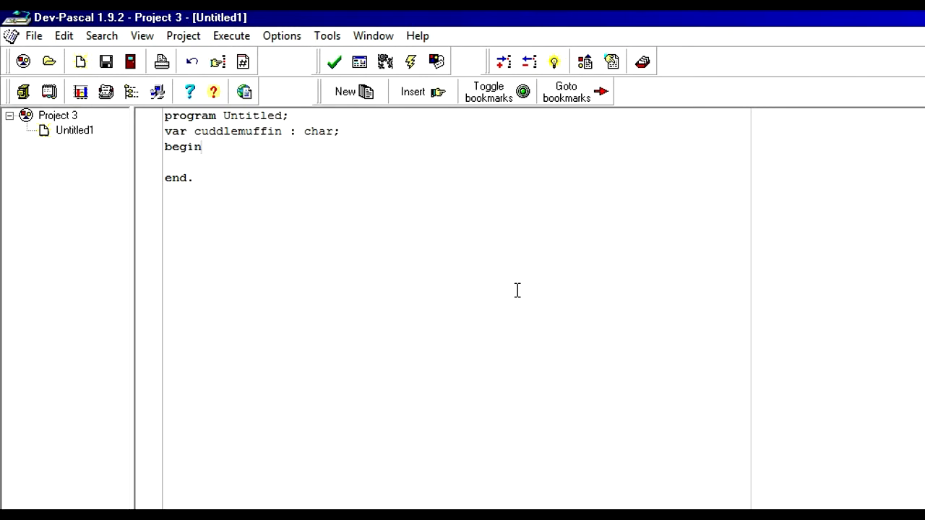
click(202, 148)
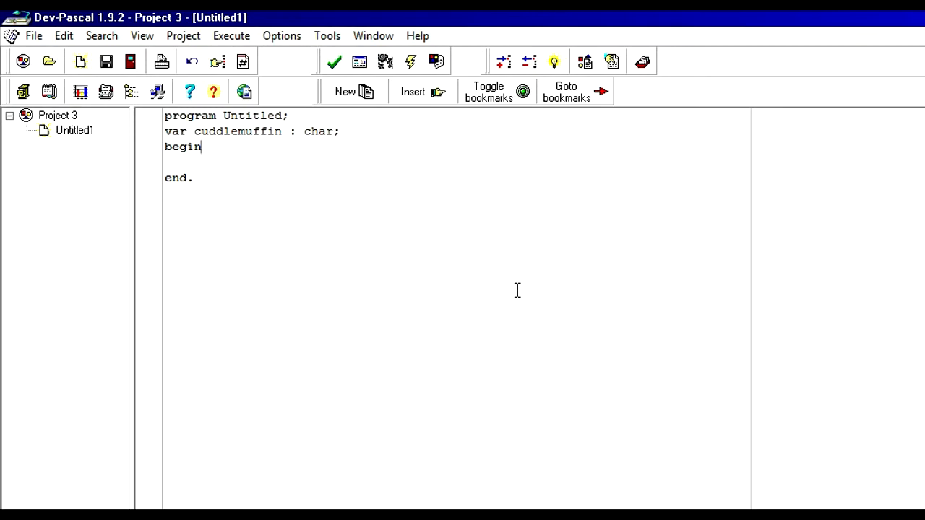
Write writeln ('what is your favourite letter') as the first line of the body
key(Return)
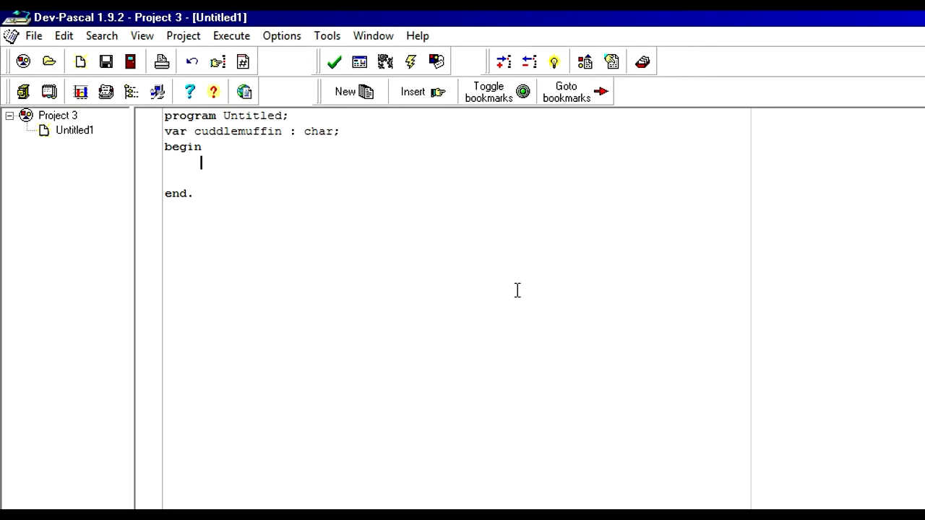
text(write)
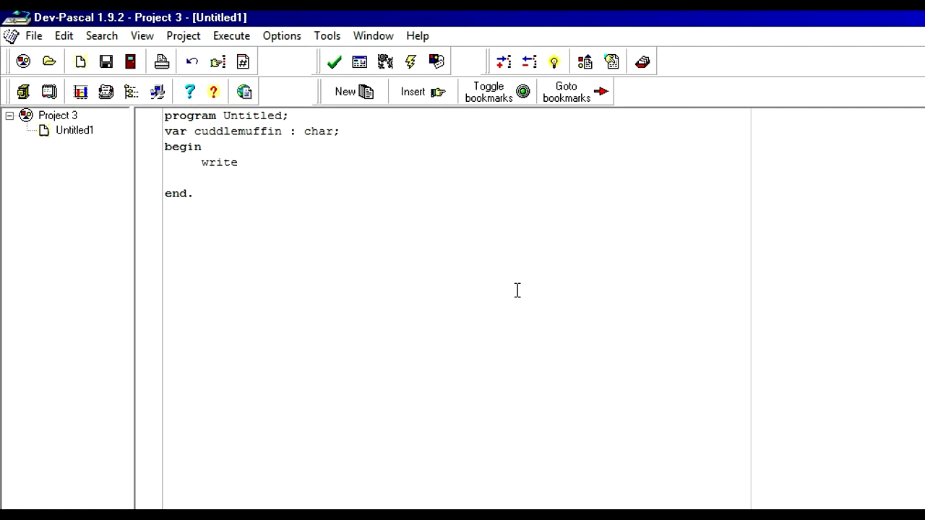
mouse_move(148, 129)
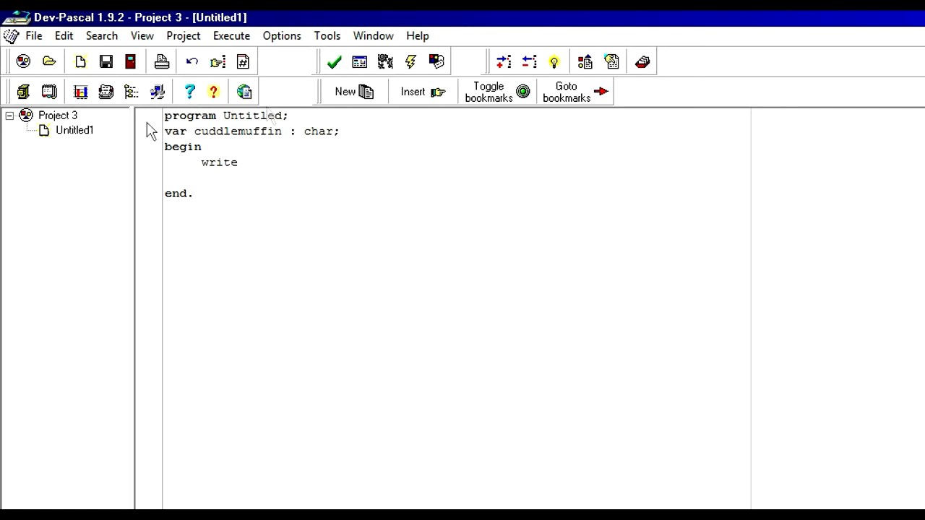
click(202, 147)
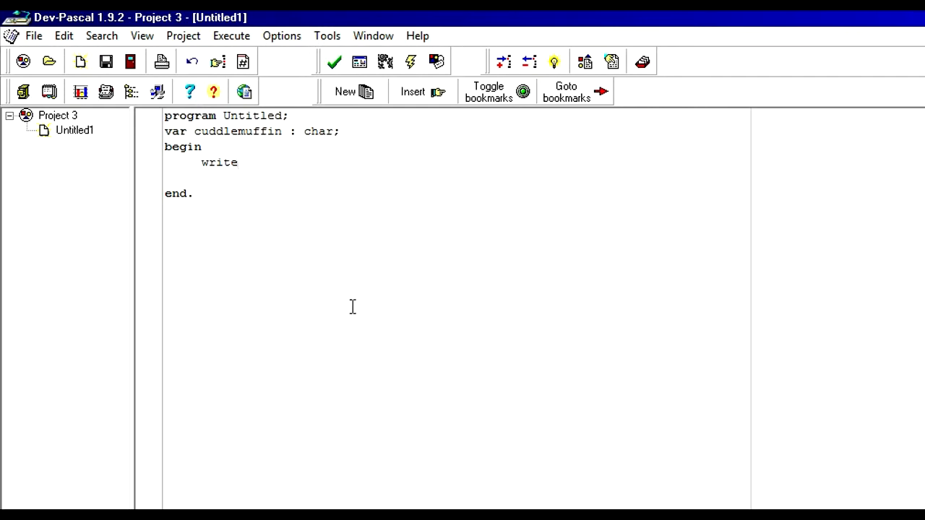
text(ln)
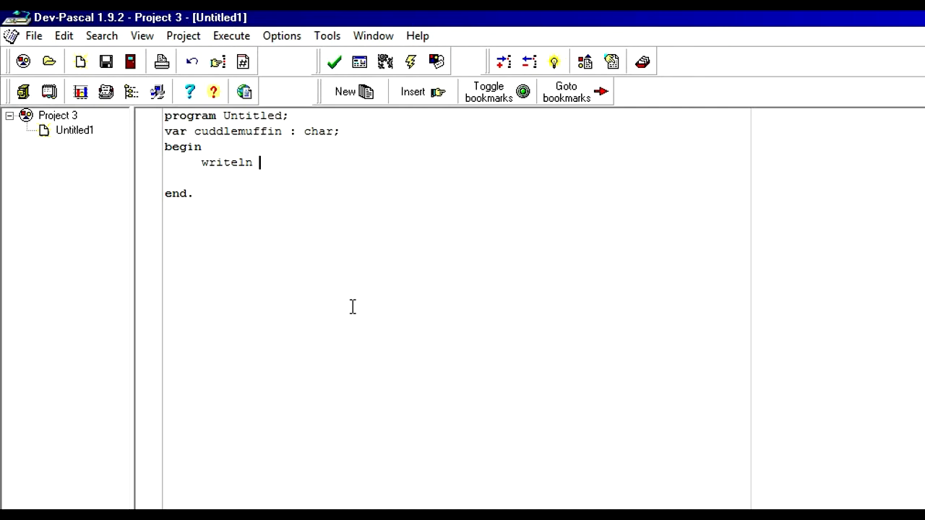
text(()
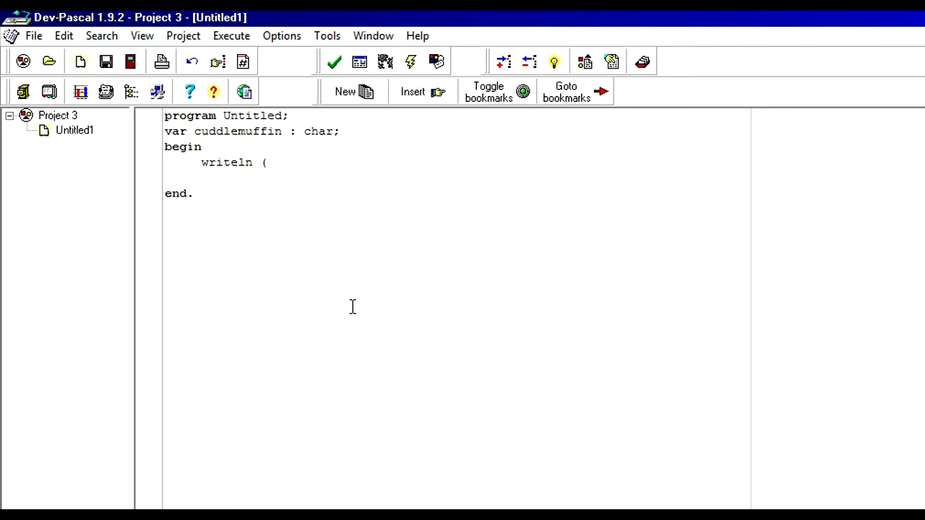
text(')
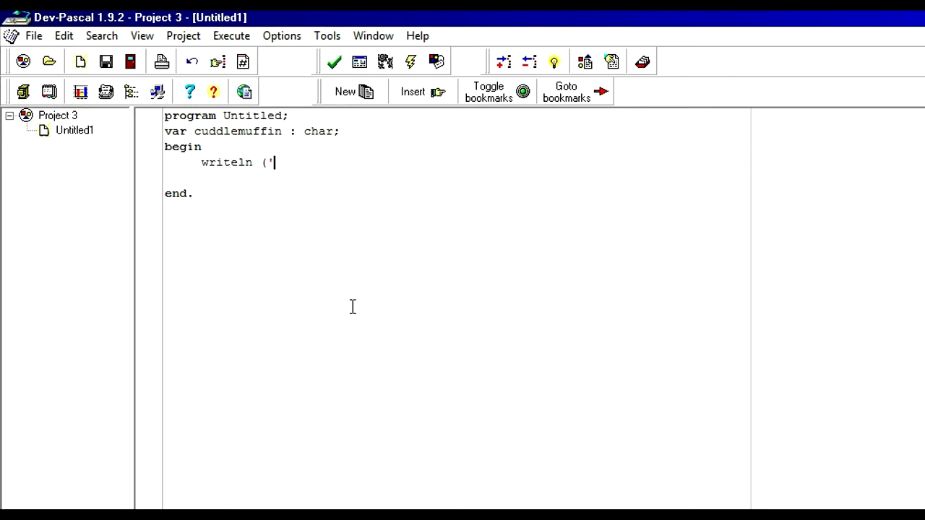
text(what is)
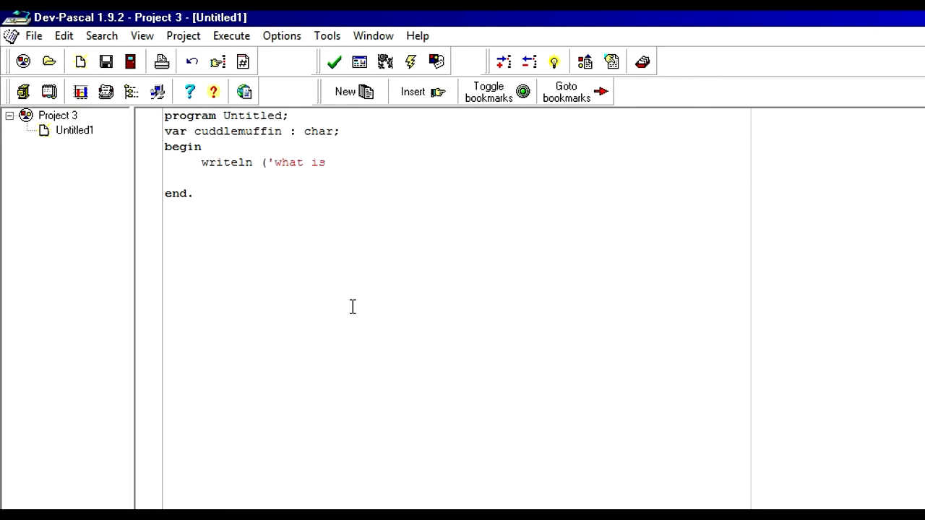
text(your favour)
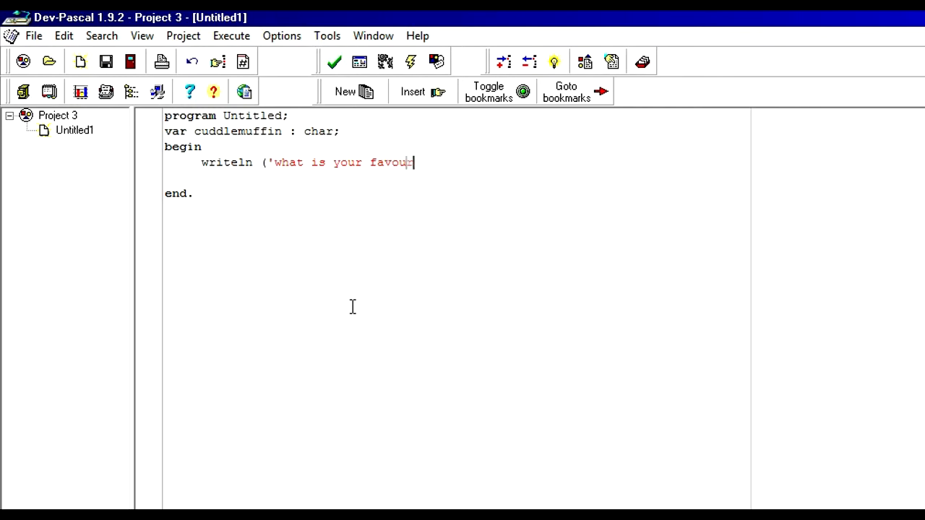
text(ite)
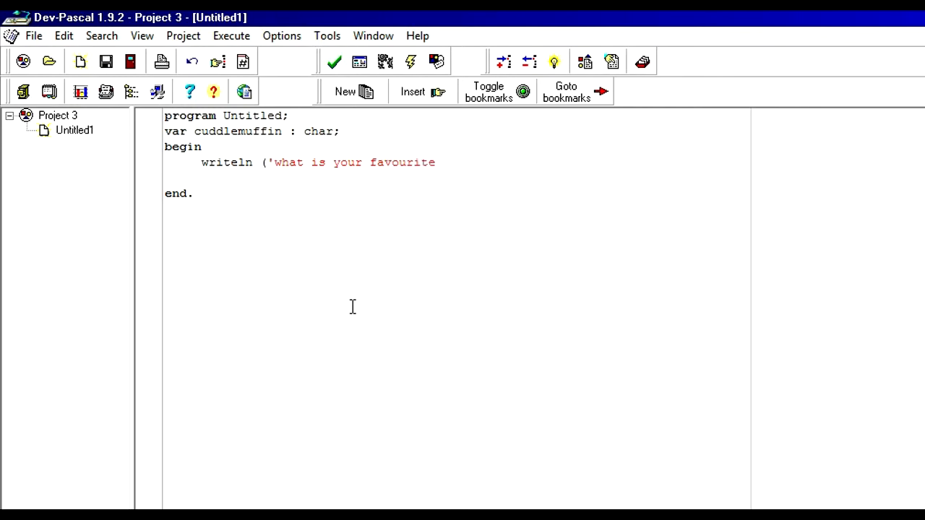
text(letter)
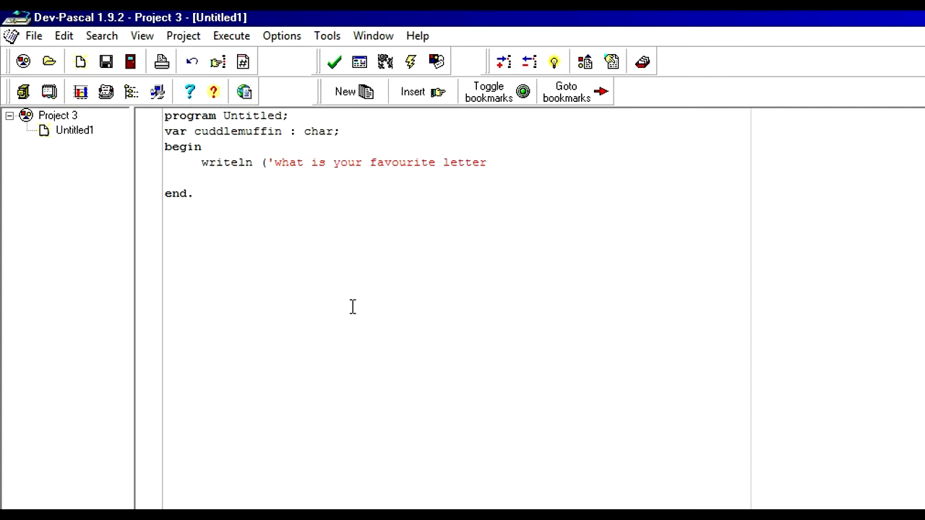
text('))
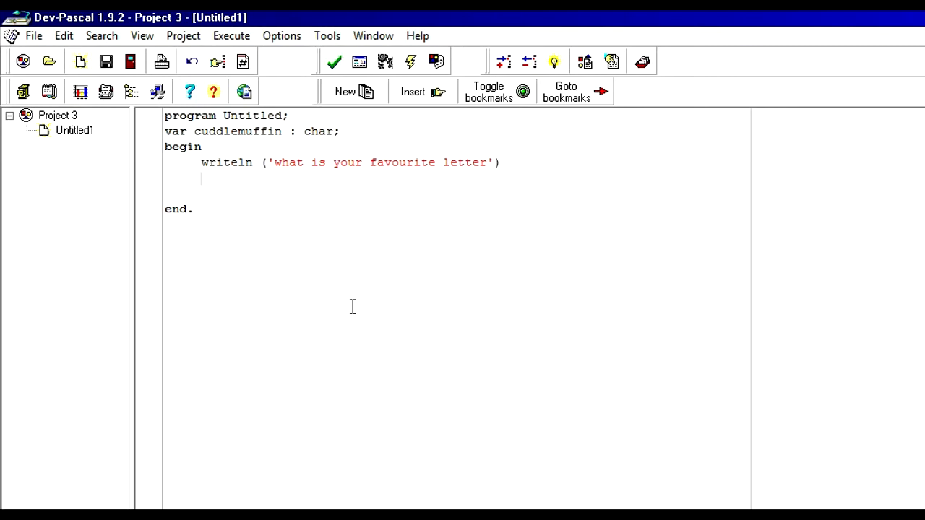
Add readln (cuddlemuffin); below the prompt line
text(read)
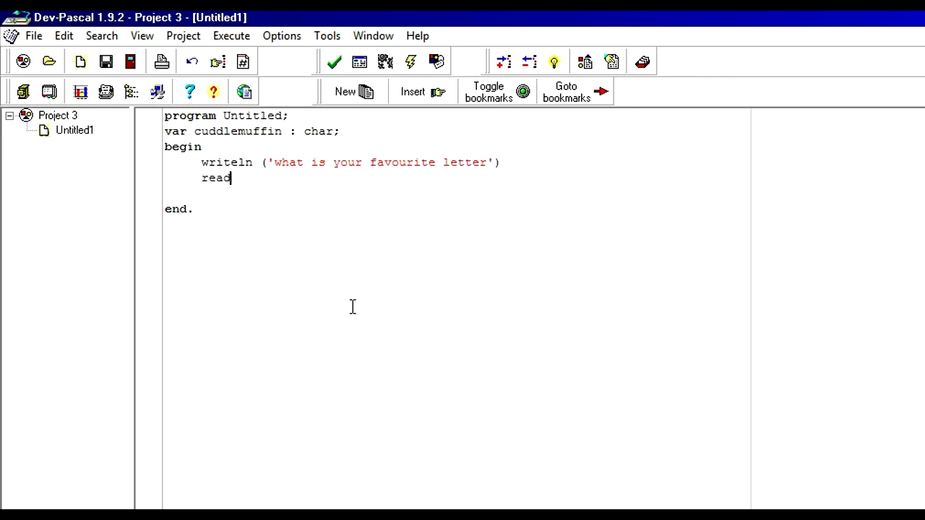
text(ln)
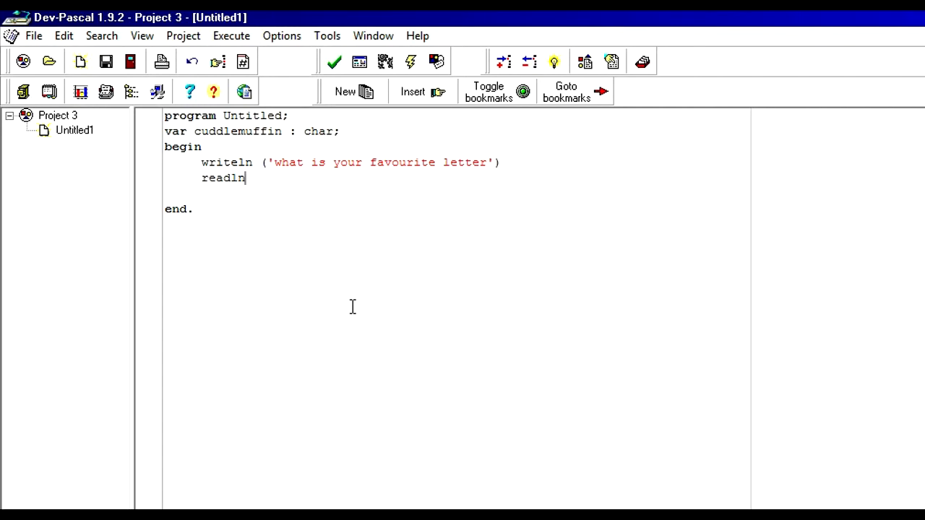
text(()
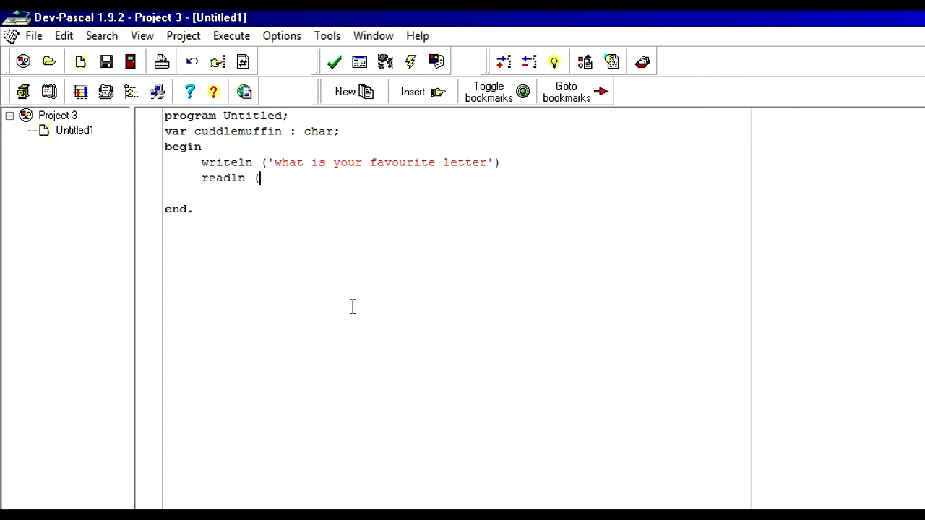
text(c)
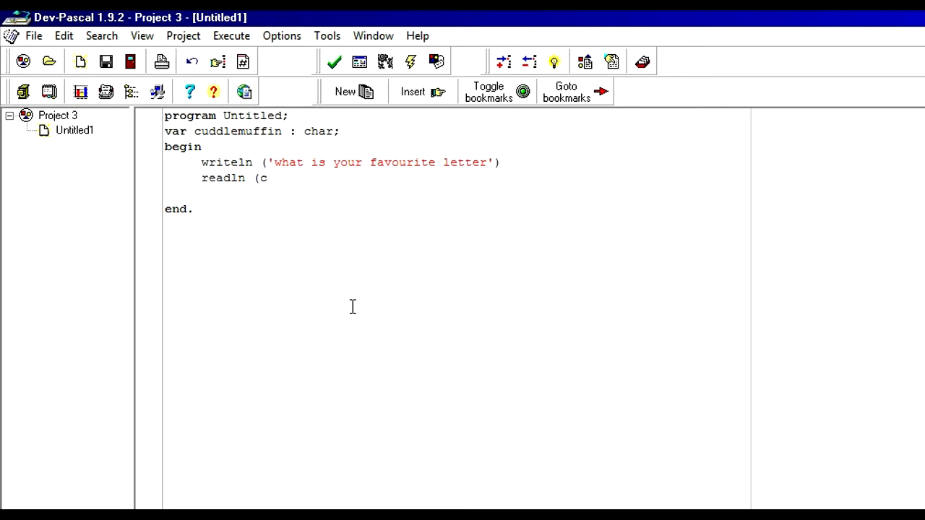
text(uddle)
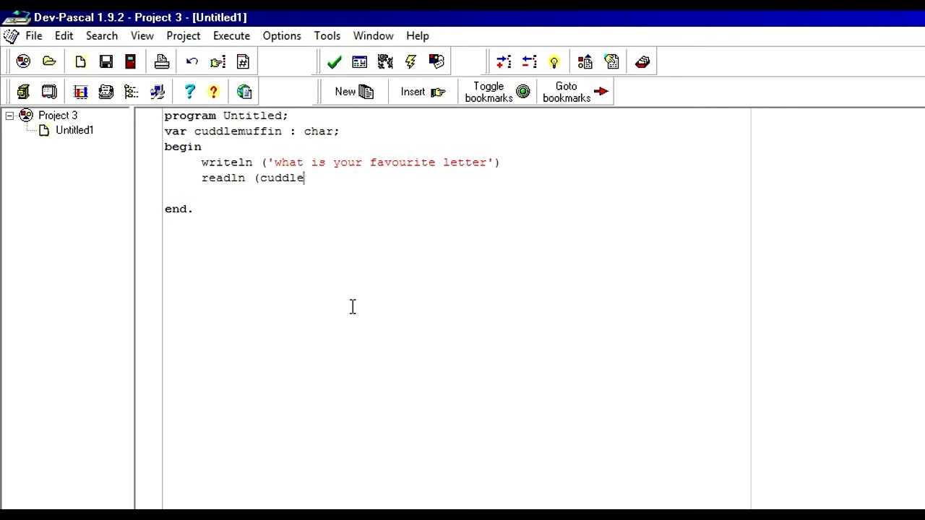
text(muffin)
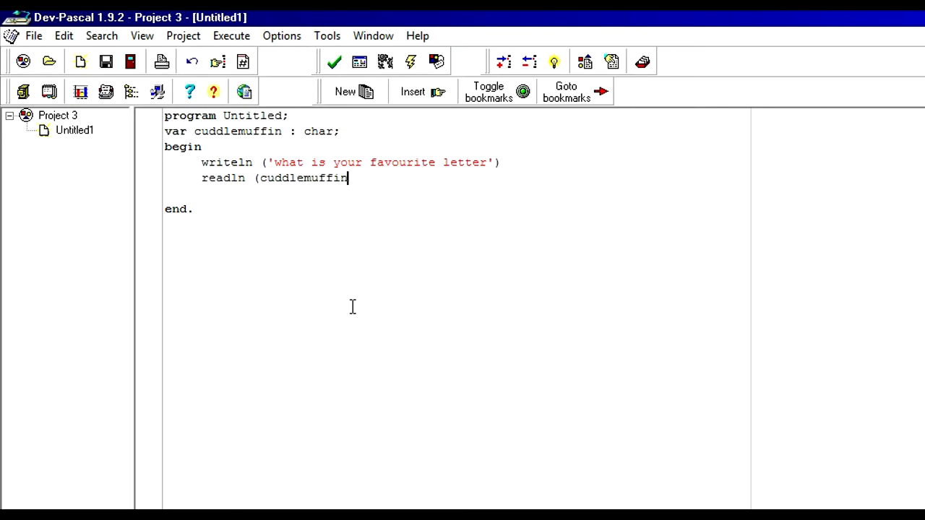
text();)
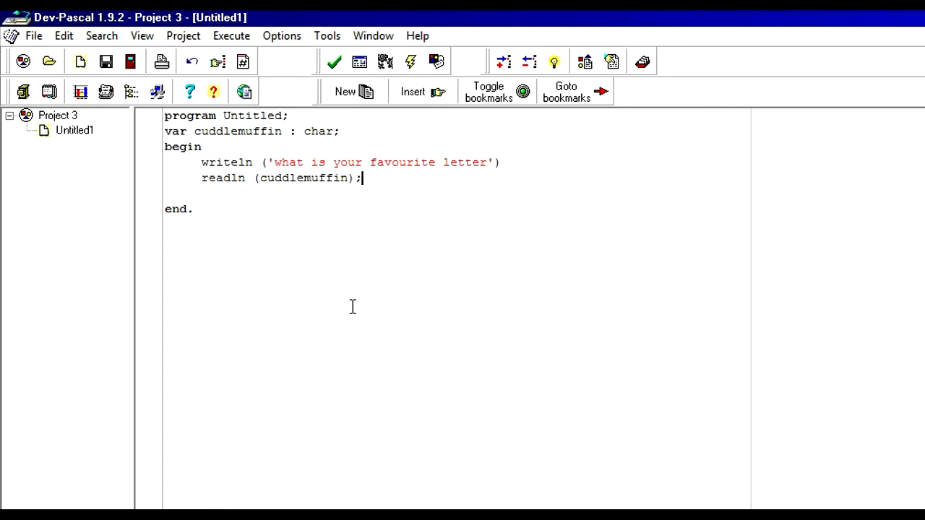
mouse_move(512, 293)
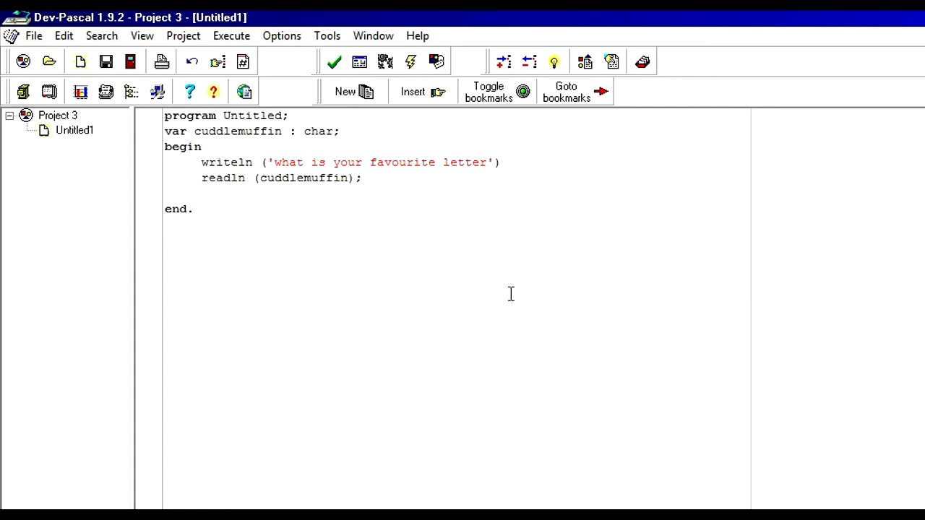
Close the writeln with a semicolon and start a new empty line after readln
text(;)
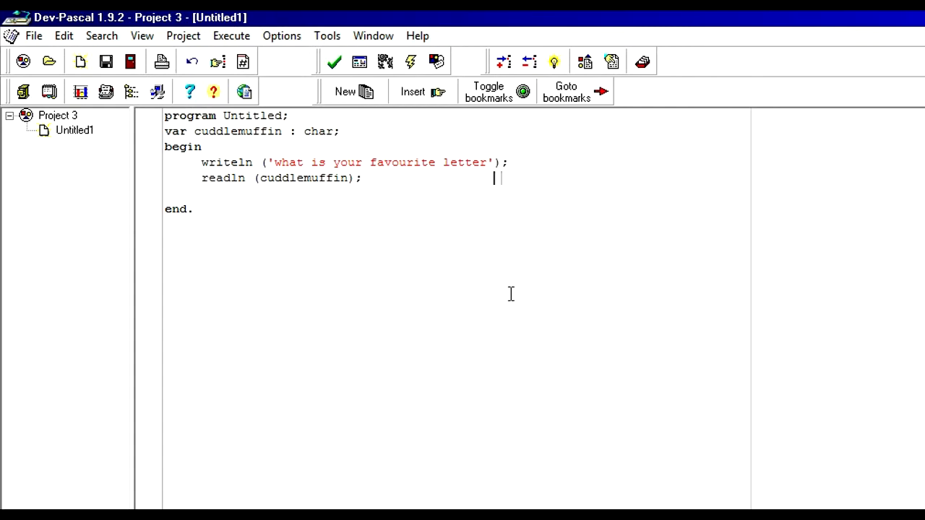
click(353, 177)
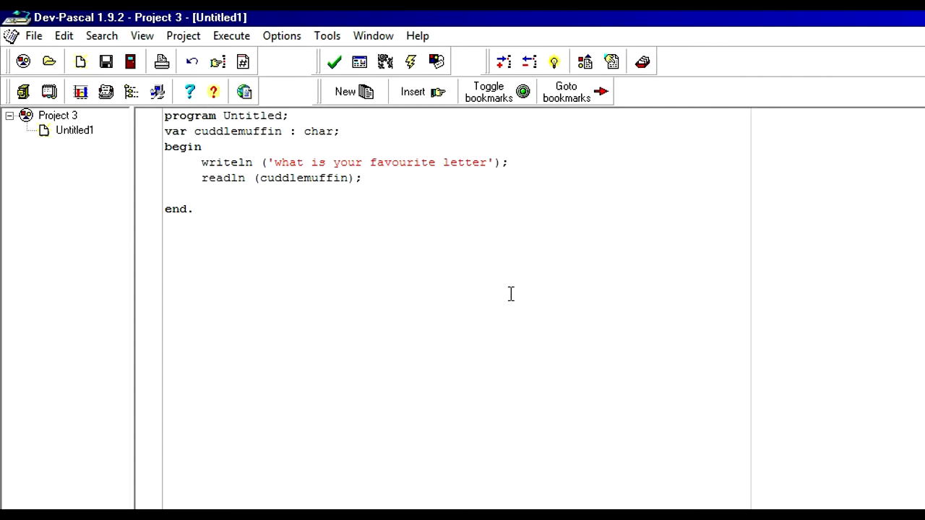
key(Return)
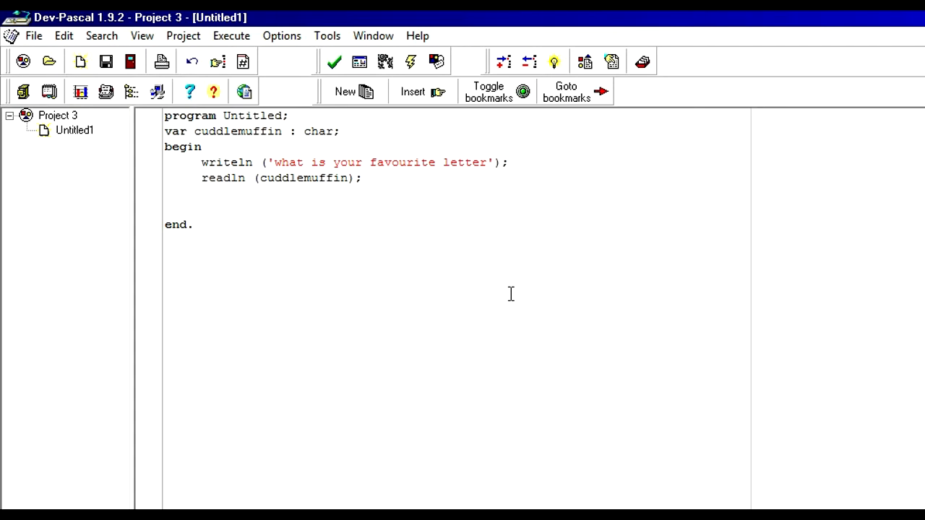
Start a write statement with the quoted message 'just incase stupidd, your favourite lettar'
text(write ()
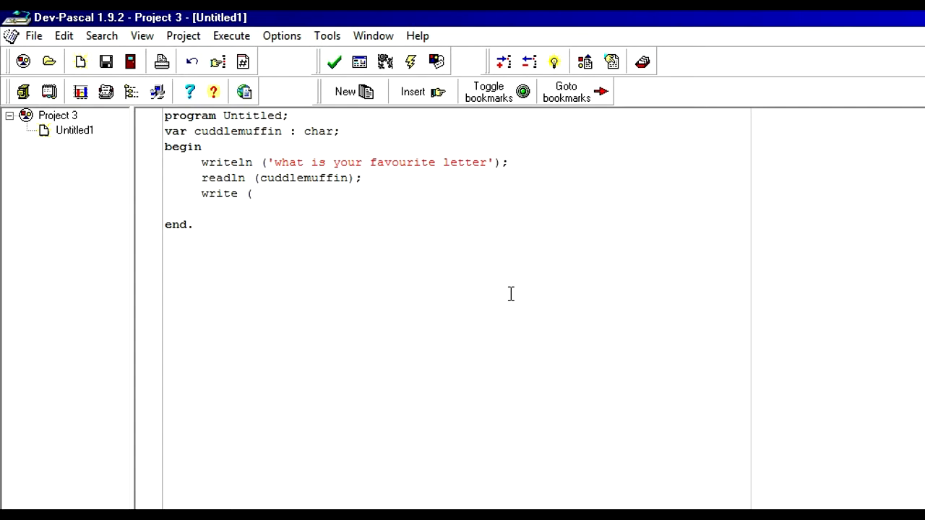
click(251, 193)
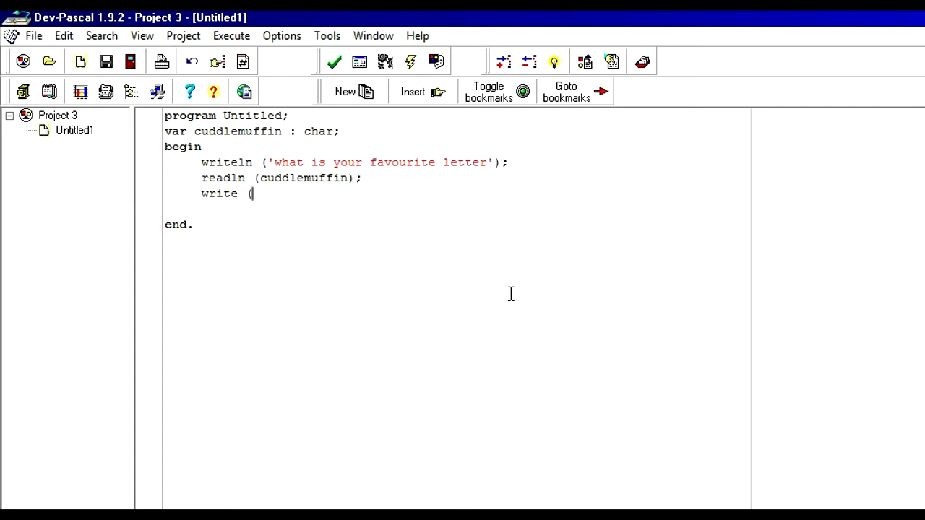
text(')
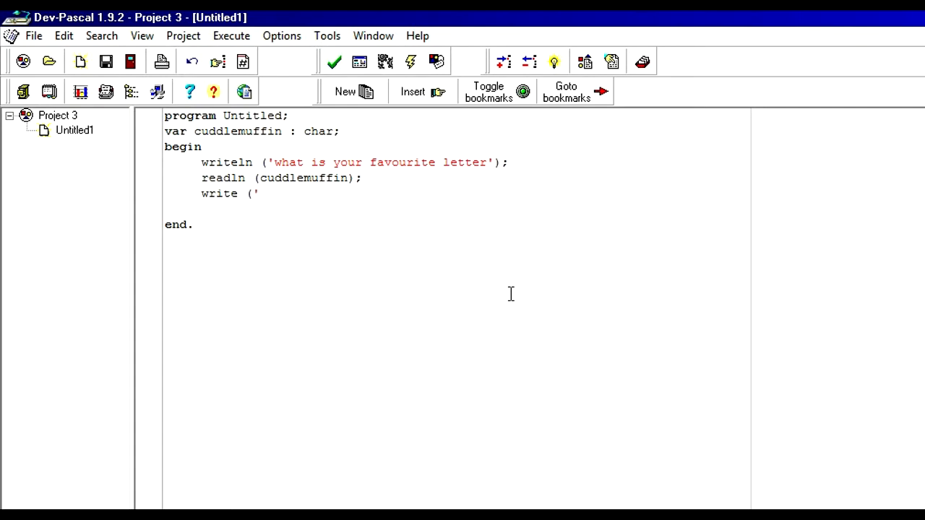
text(')
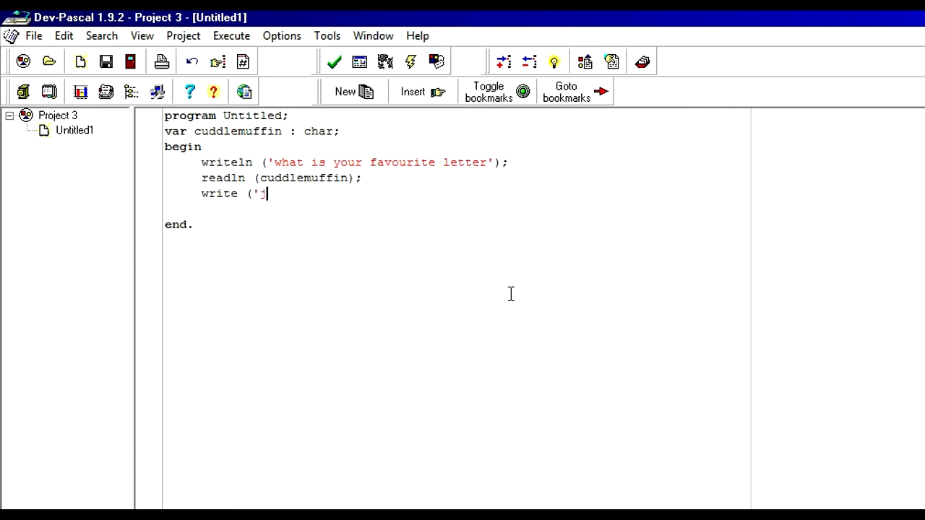
text(just incase you are)
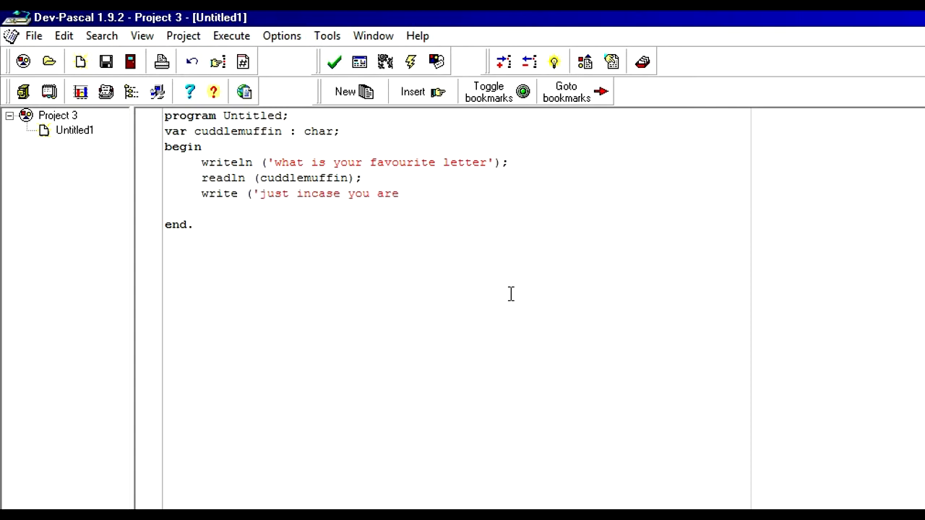
text(s)
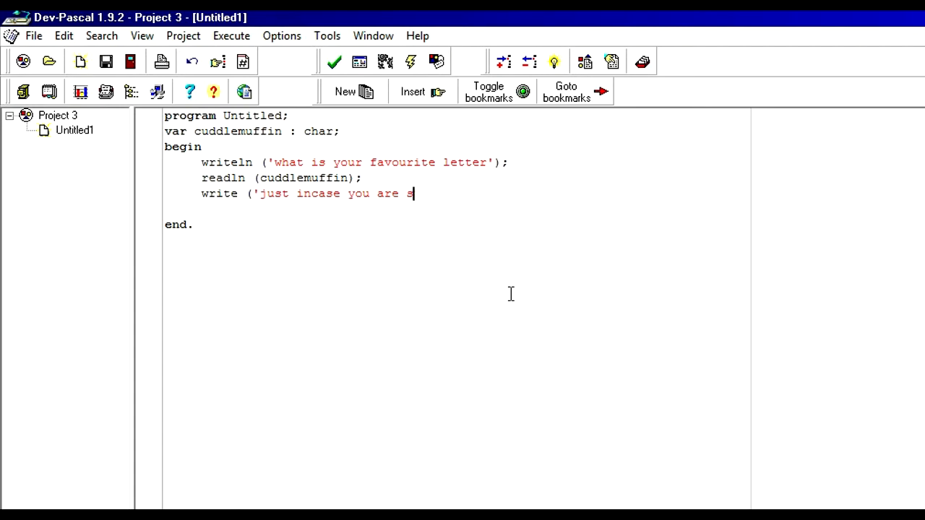
text(tupid)
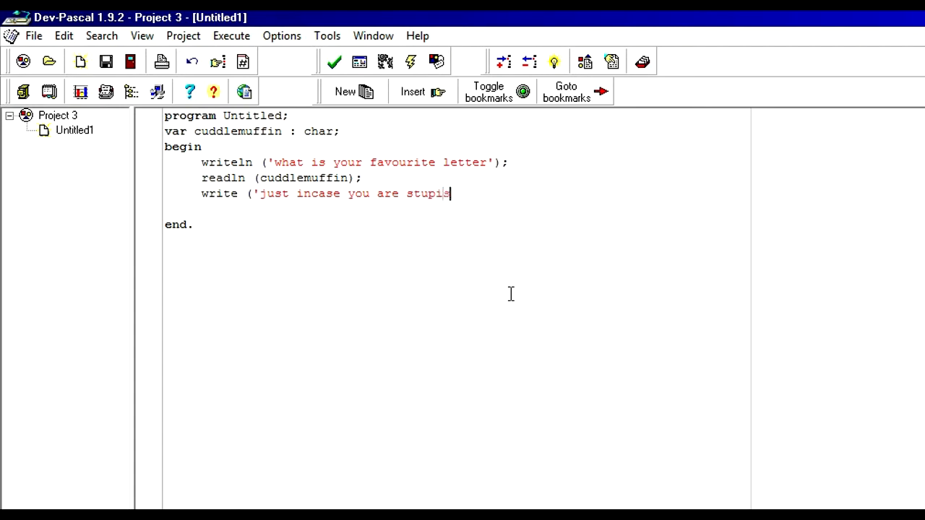
text(d)
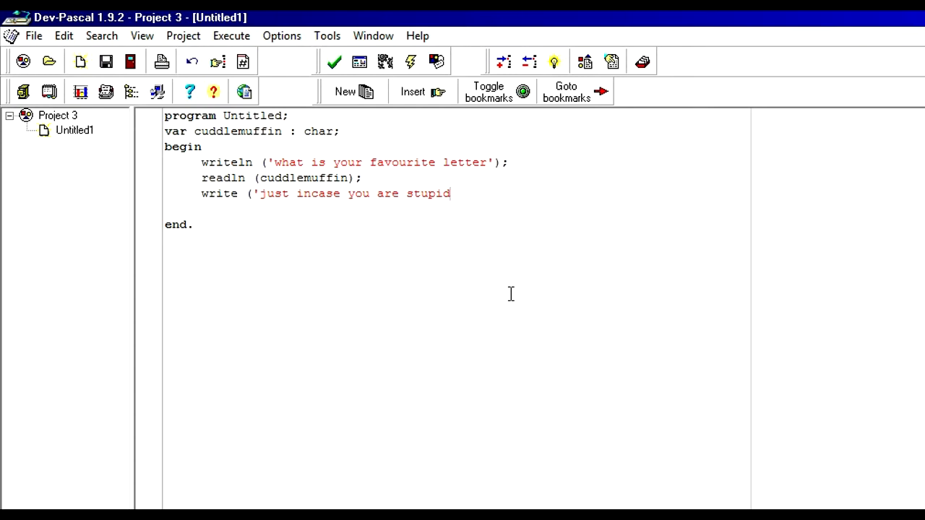
text(, this is)
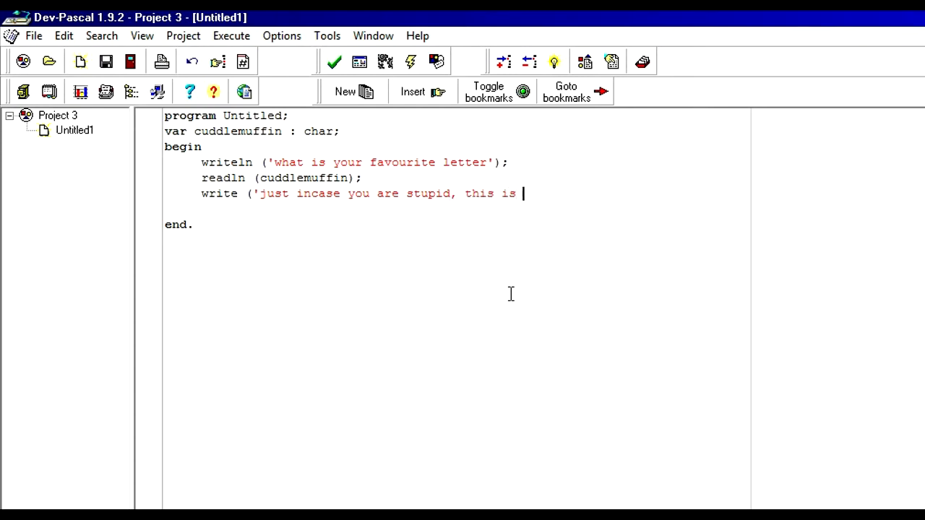
text(your fav)
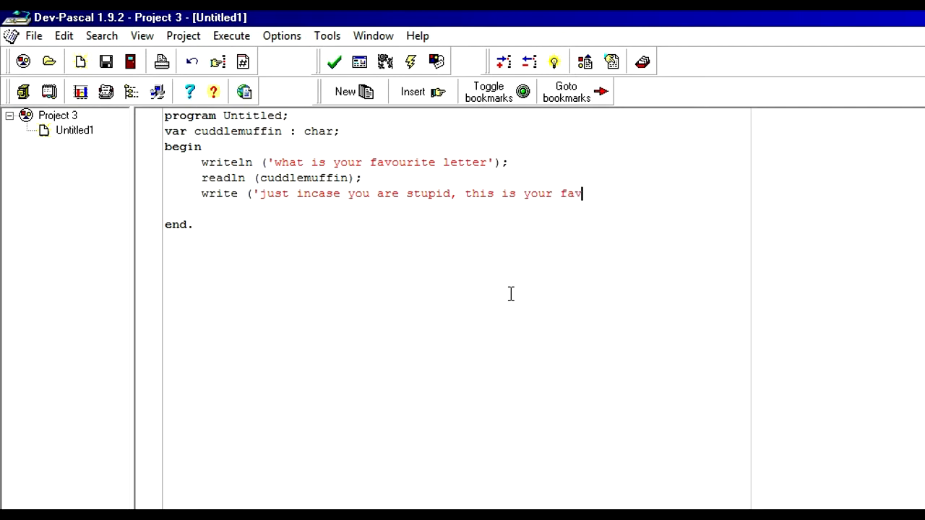
text(ourite l)
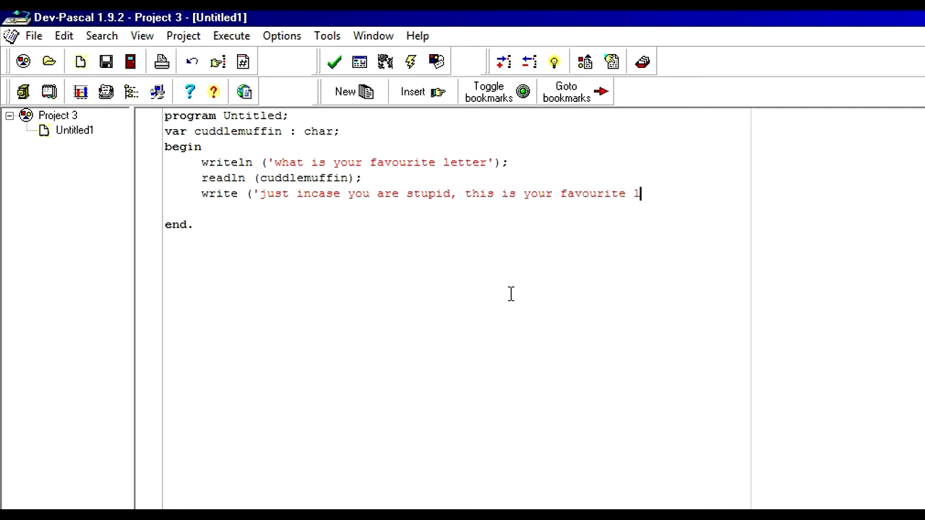
text(ett)
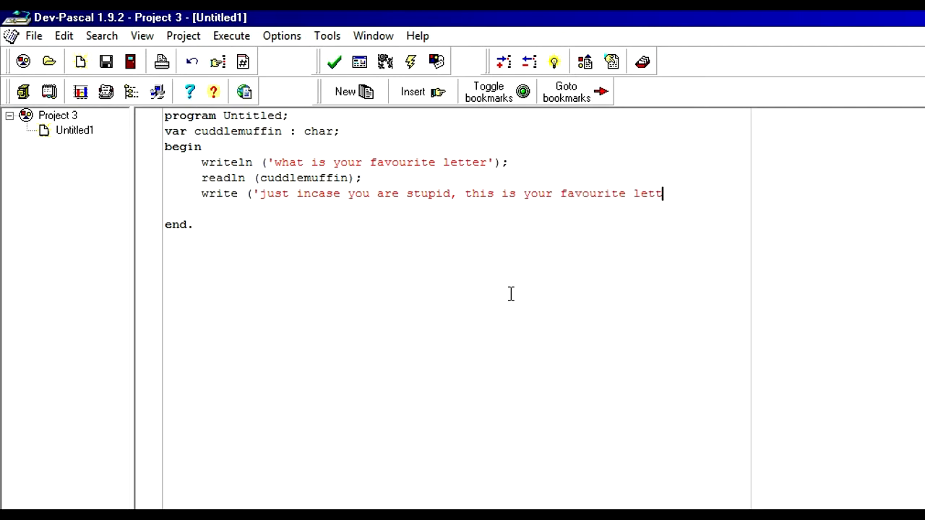
text(ar ,)
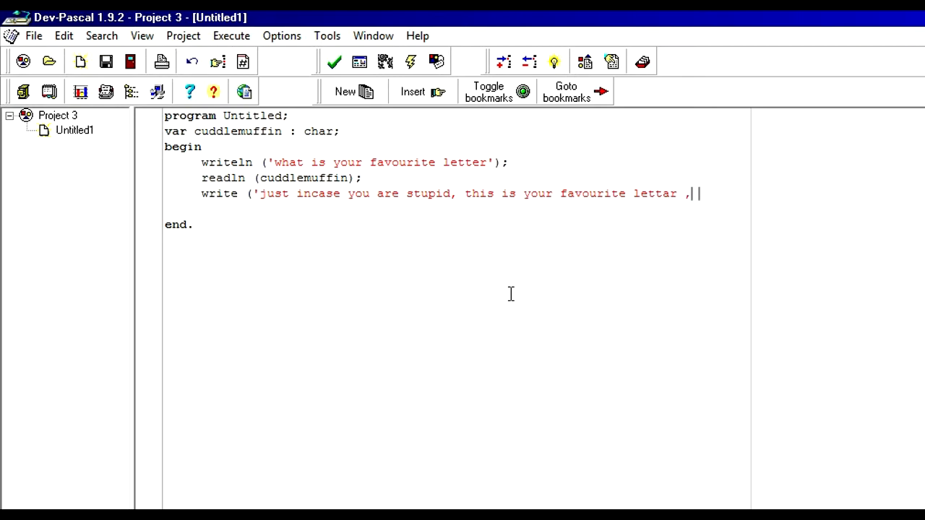
key(Backspace)
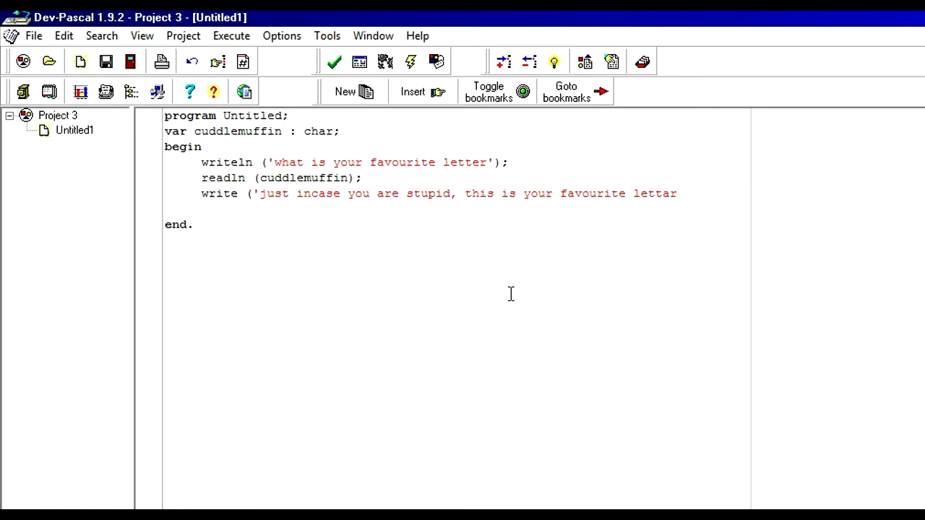
text(')
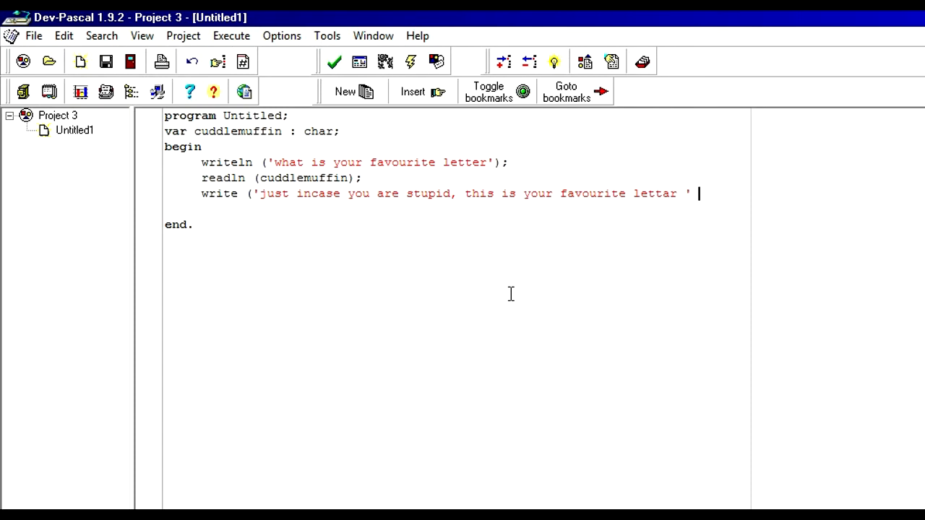
Append cuddlemuffin and a '.' full stop to the write statement and close it with );
text(,)
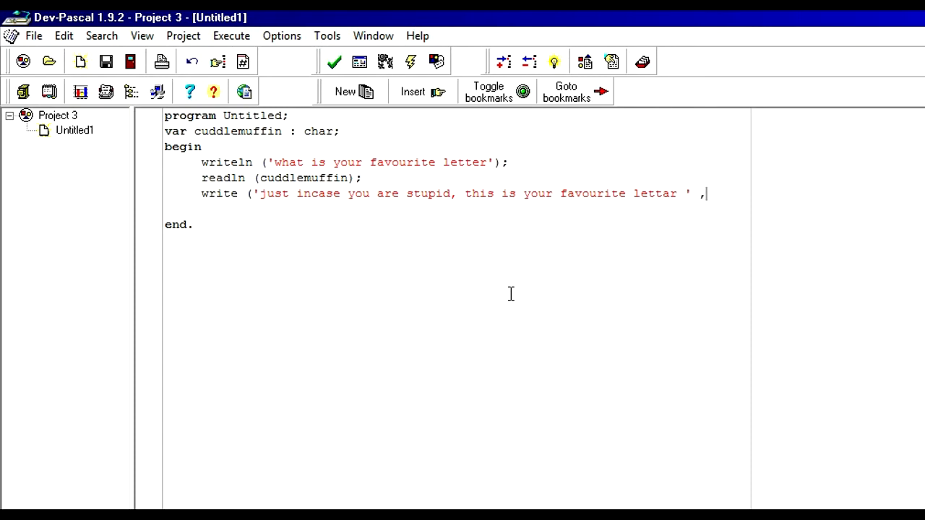
text(c)
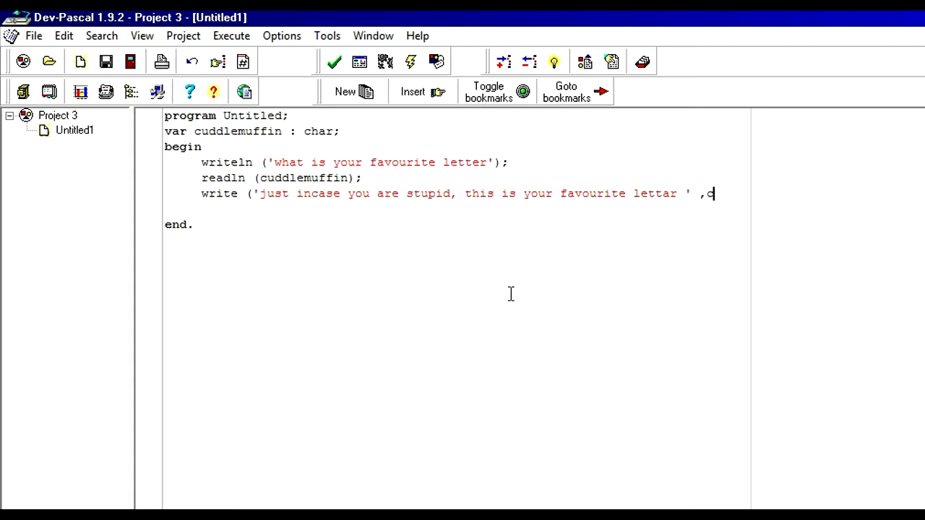
text(uddlemuff)
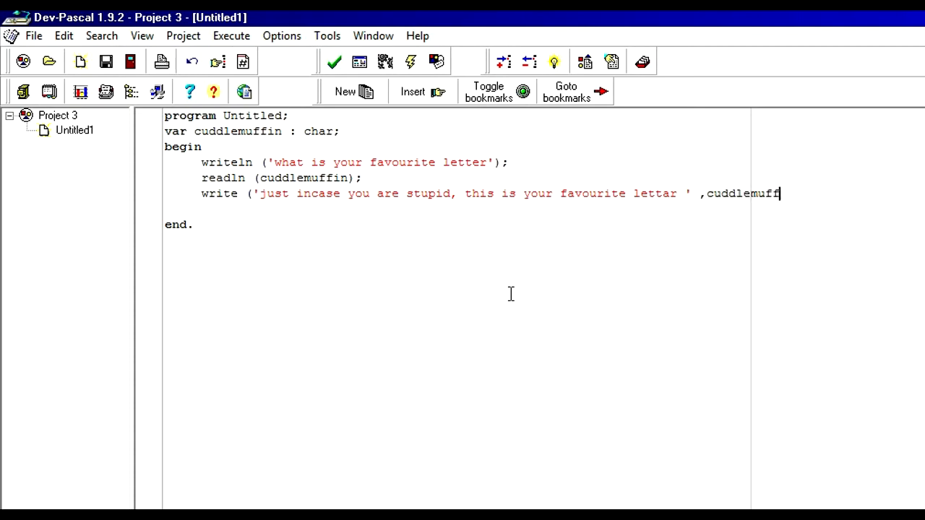
text(in)
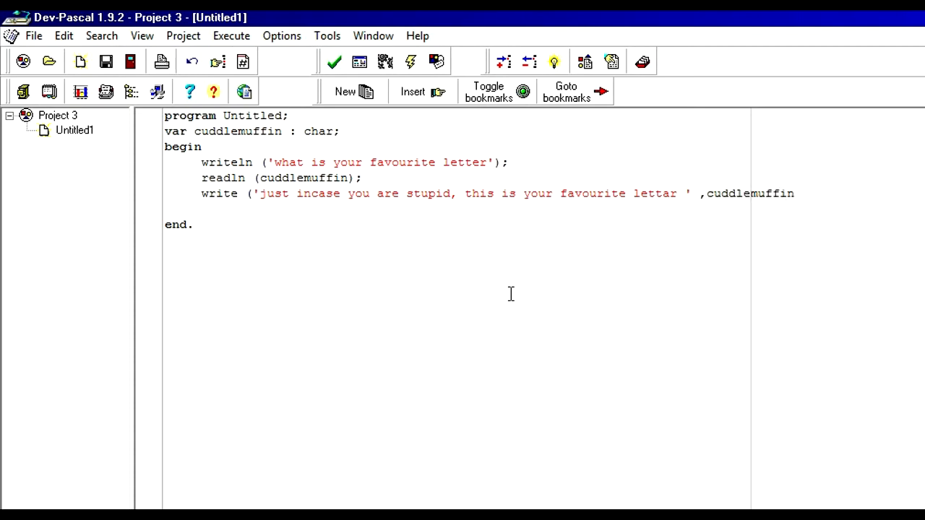
text(,)
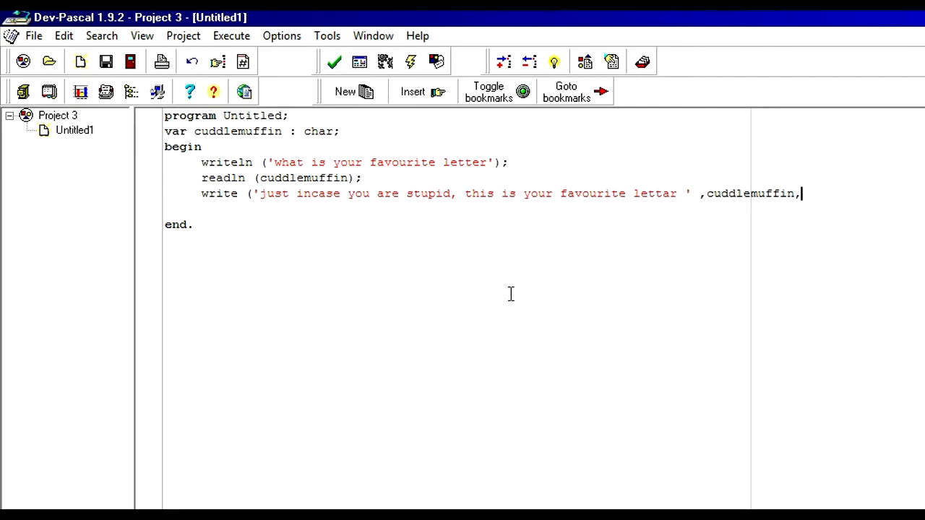
text())
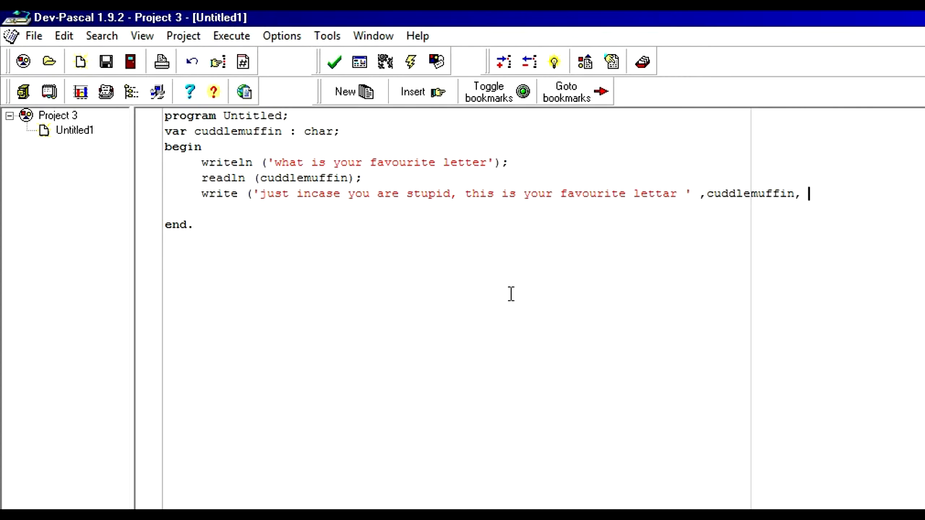
text(')
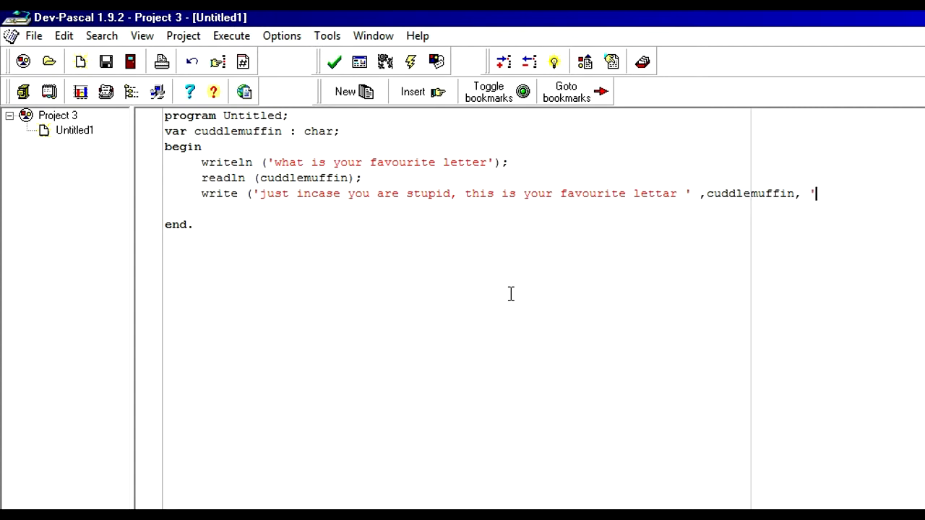
text(.)
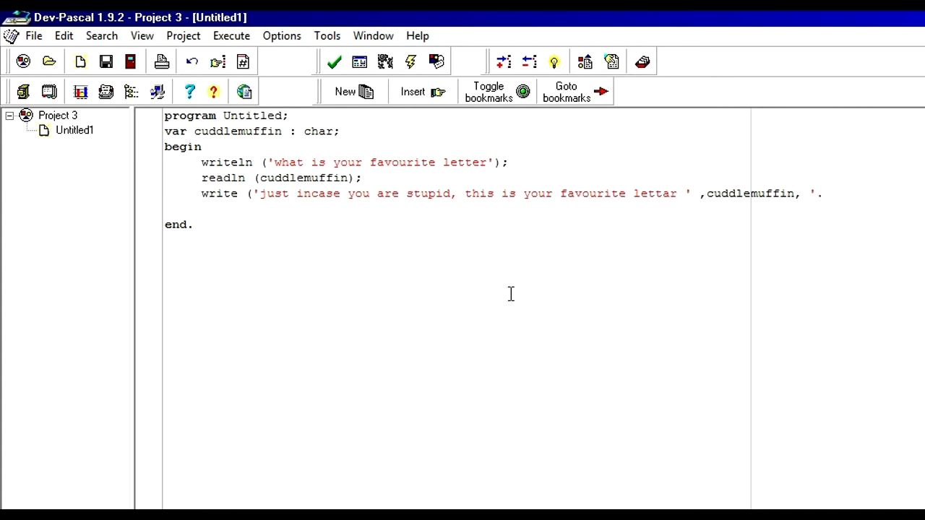
key(Backspace)
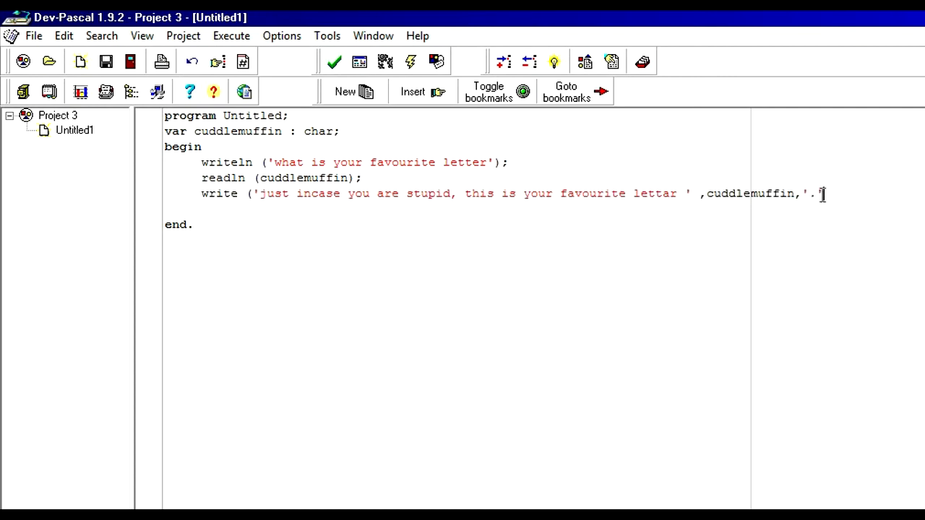
mouse_move(789, 410)
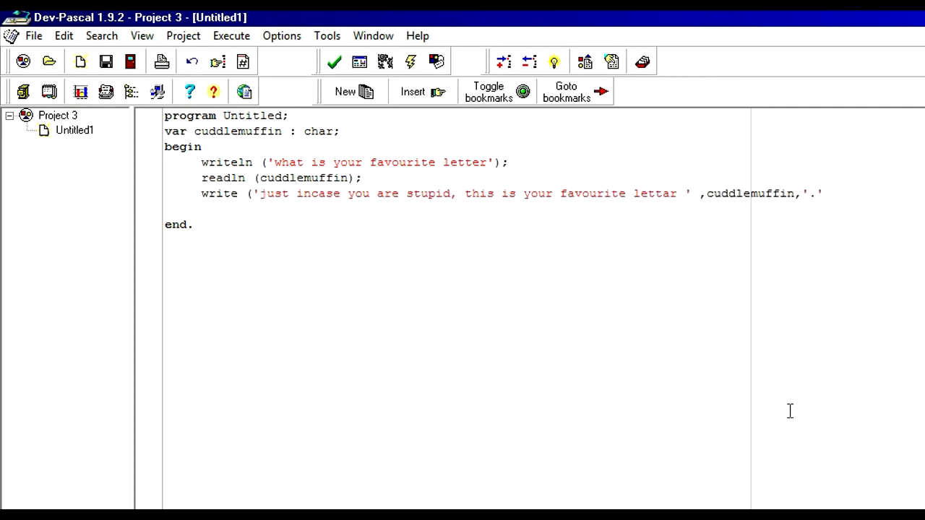
text())
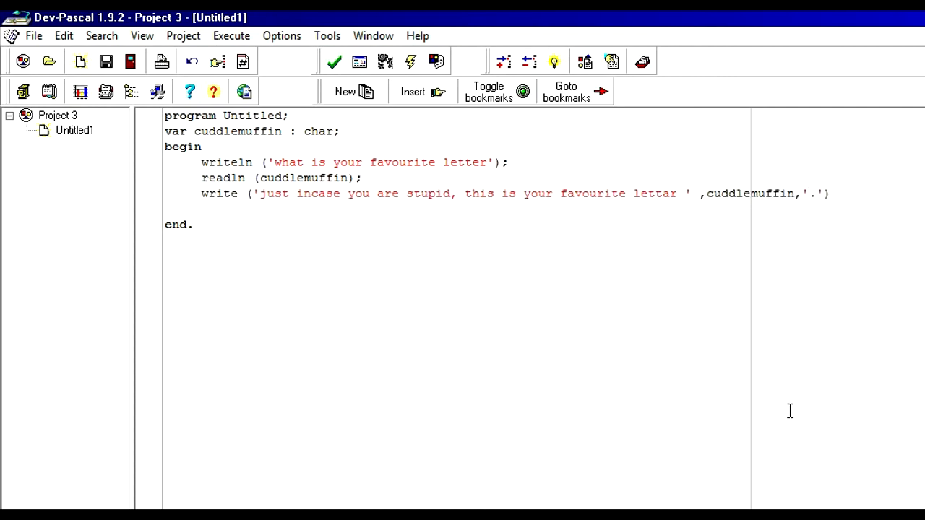
text(;)
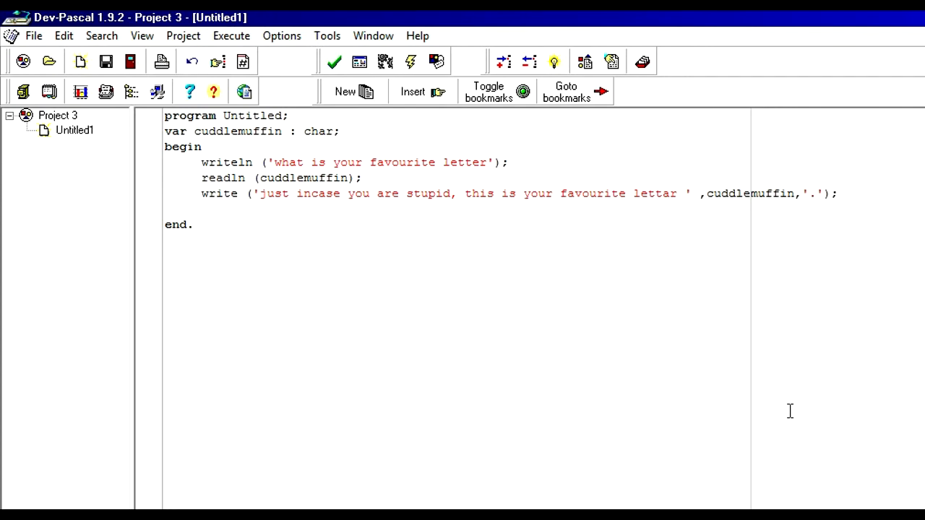
Turn the final write into writeln and add a readln () line so the program waits
click(838, 193)
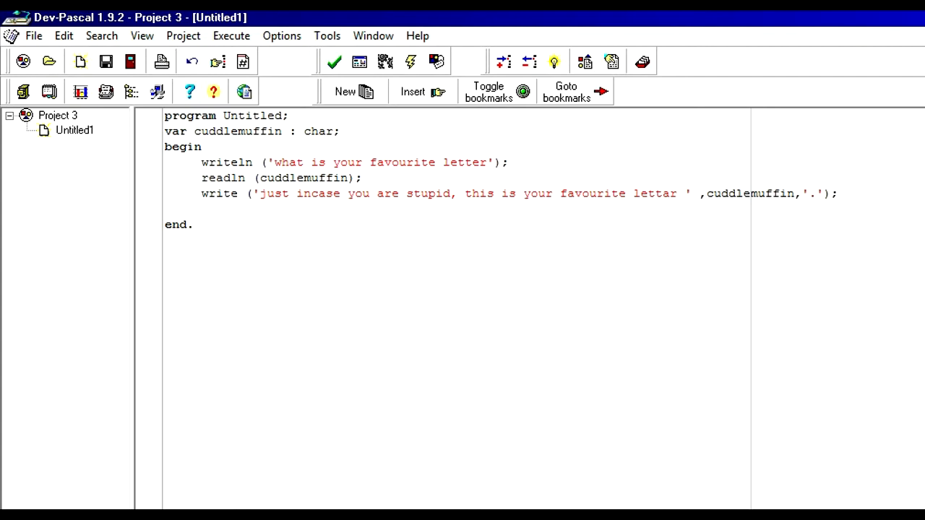
text(ln)
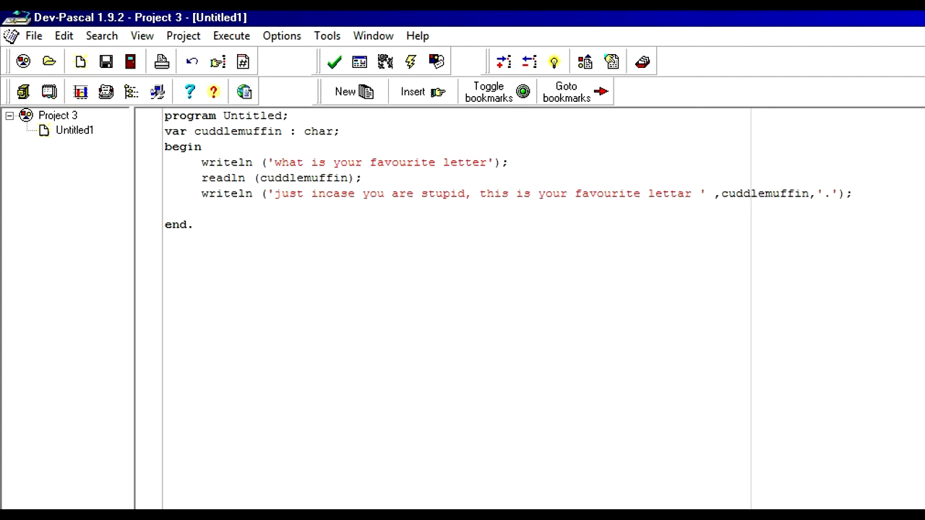
key(Return)
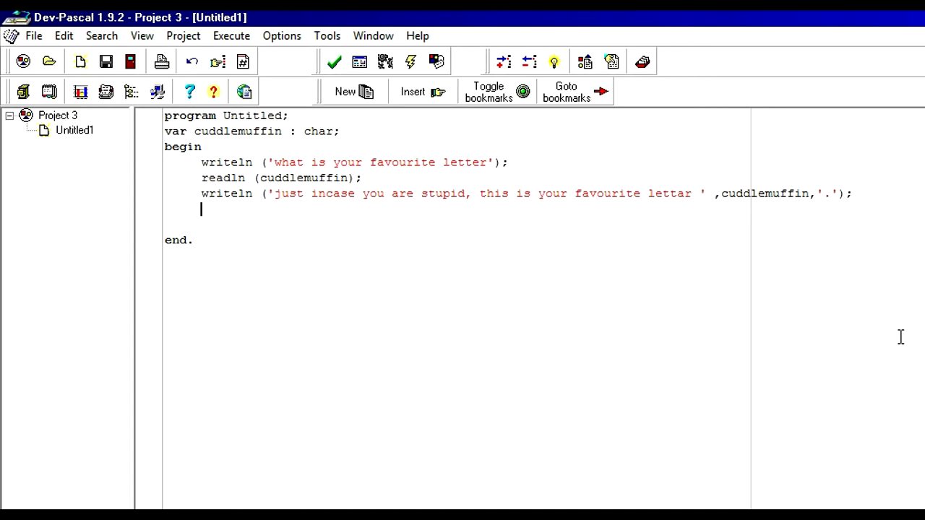
text(readln)
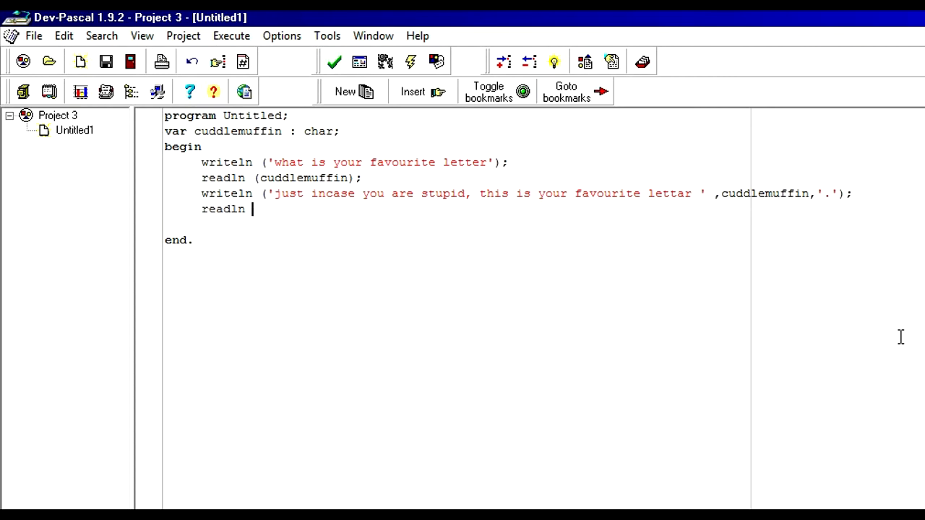
text(();)
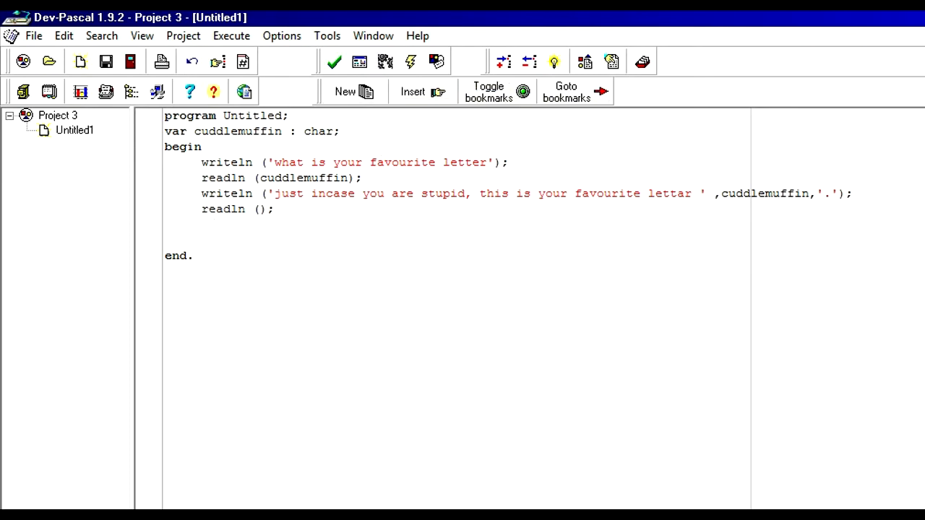
Compile the program, then go to the project's options after the missing icon message
click(566, 345)
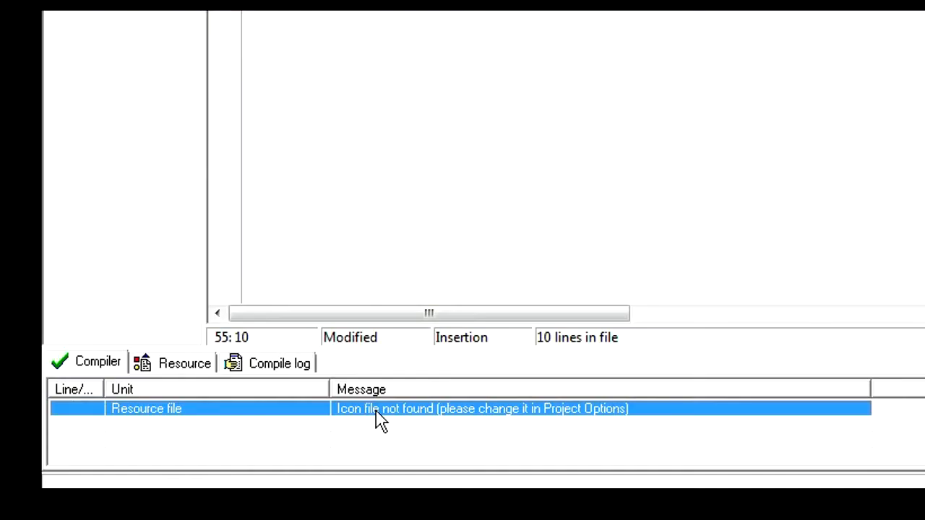
mouse_move(443, 418)
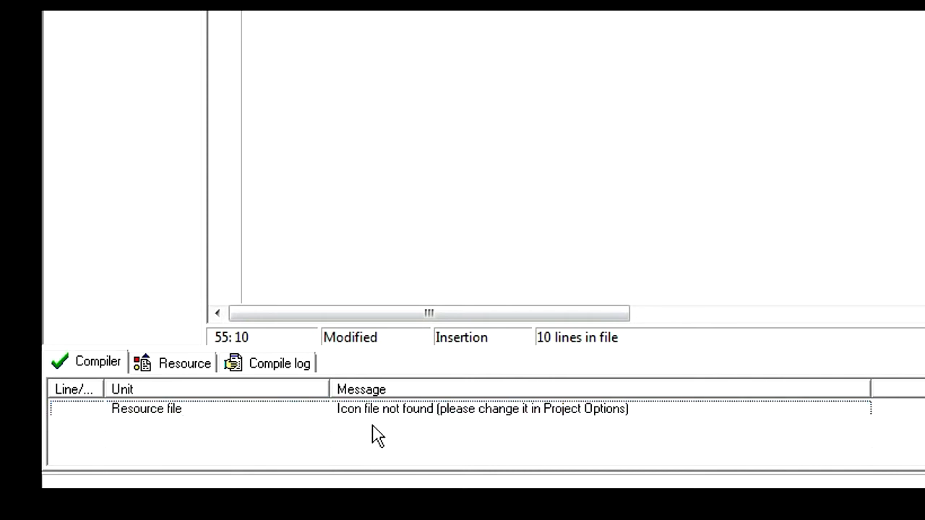
mouse_move(457, 422)
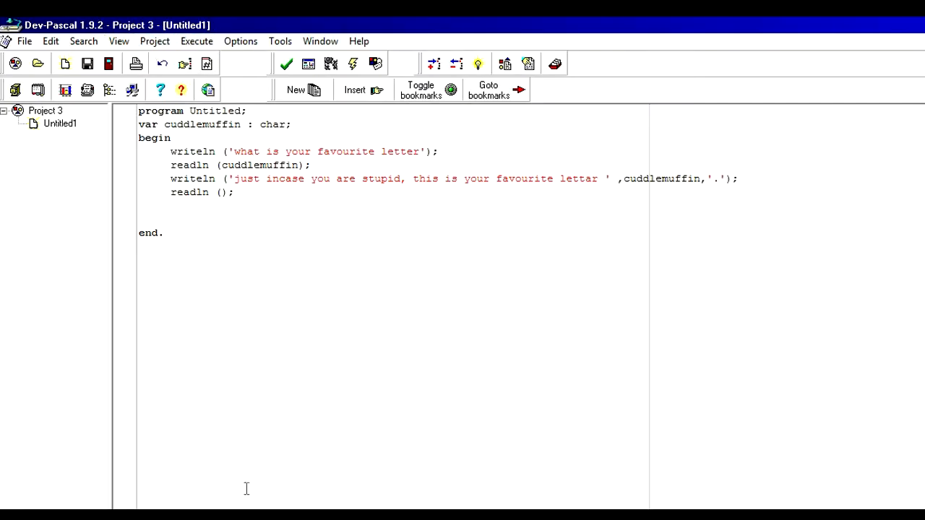
click(155, 41)
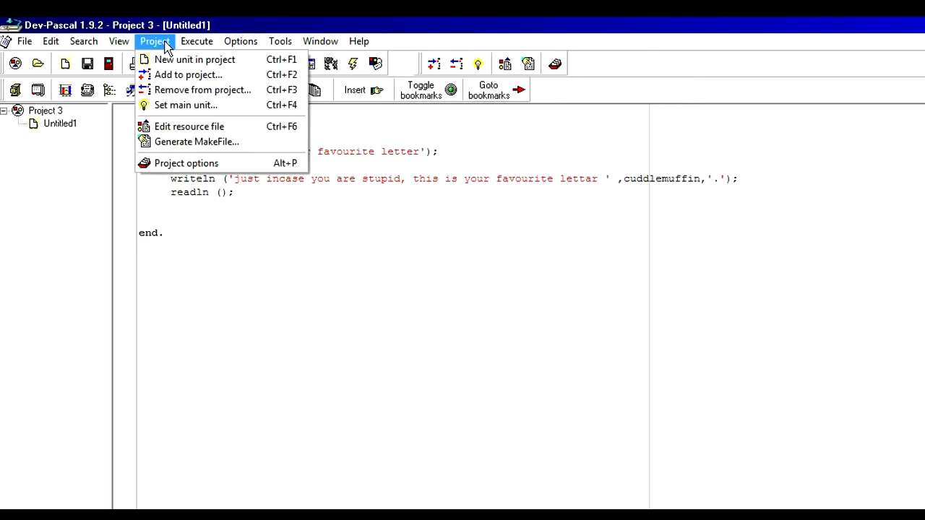
click(187, 162)
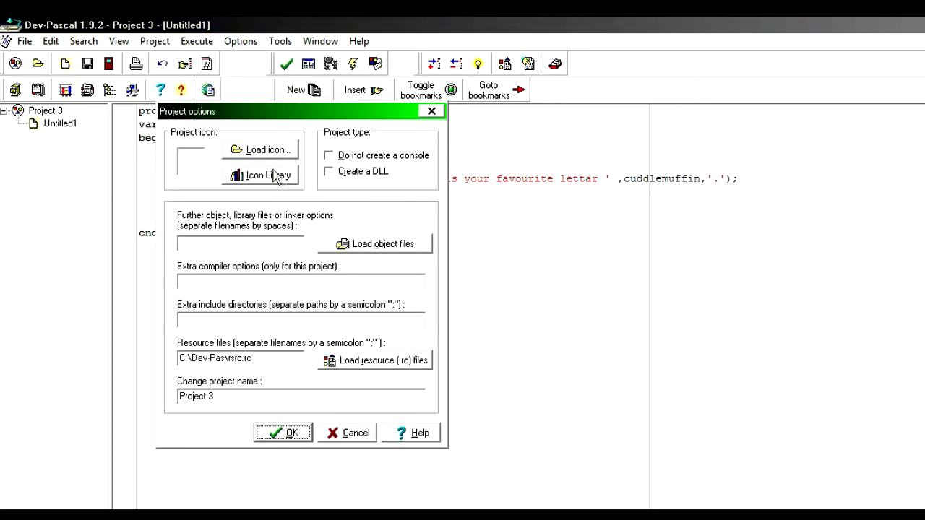
Browse the Icon Library into the Icons folder to pick a project icon
click(266, 149)
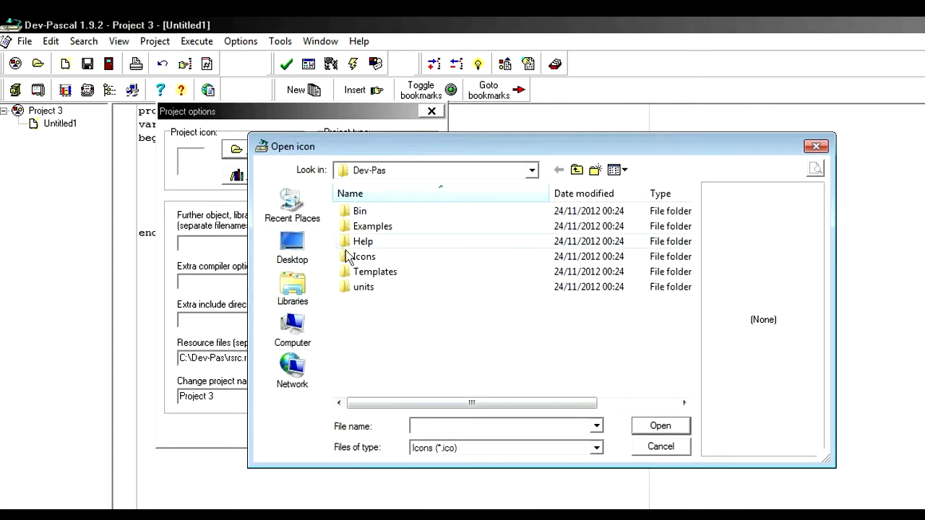
double_click(365, 258)
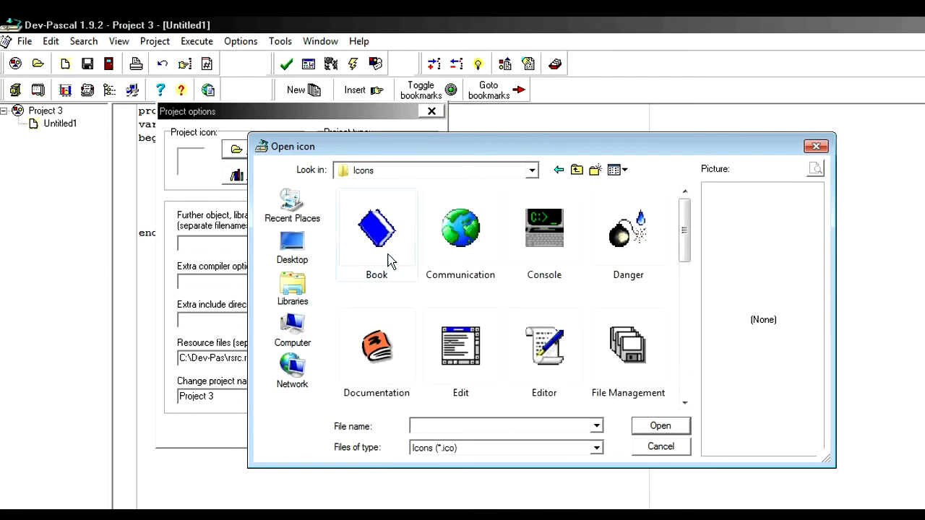
scroll(down, 3)
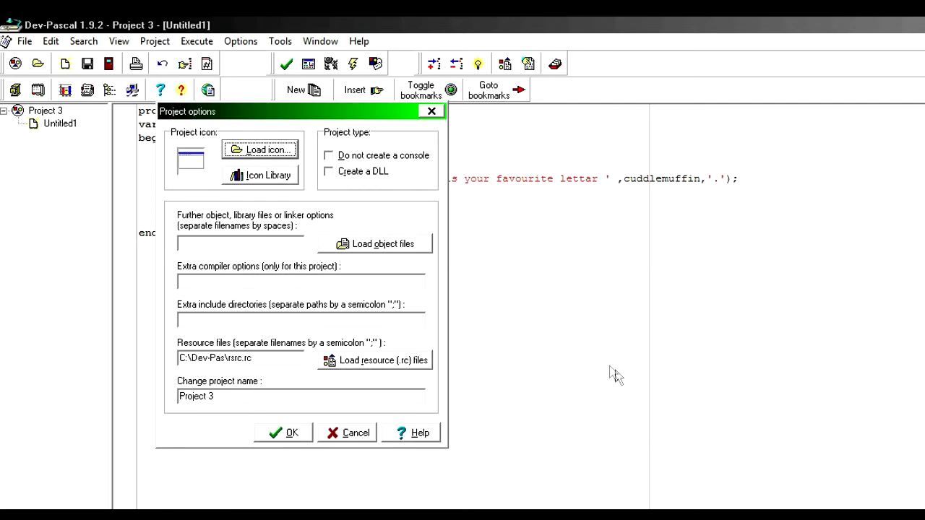
Confirm the icon settings, save the source as Untitled3.pas, and answer the running prompt with 'p'
click(283, 432)
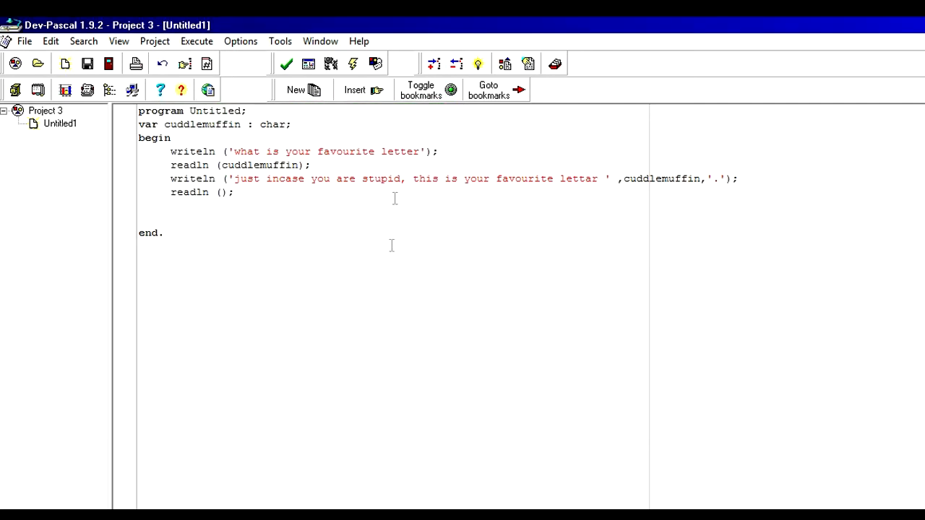
mouse_move(329, 64)
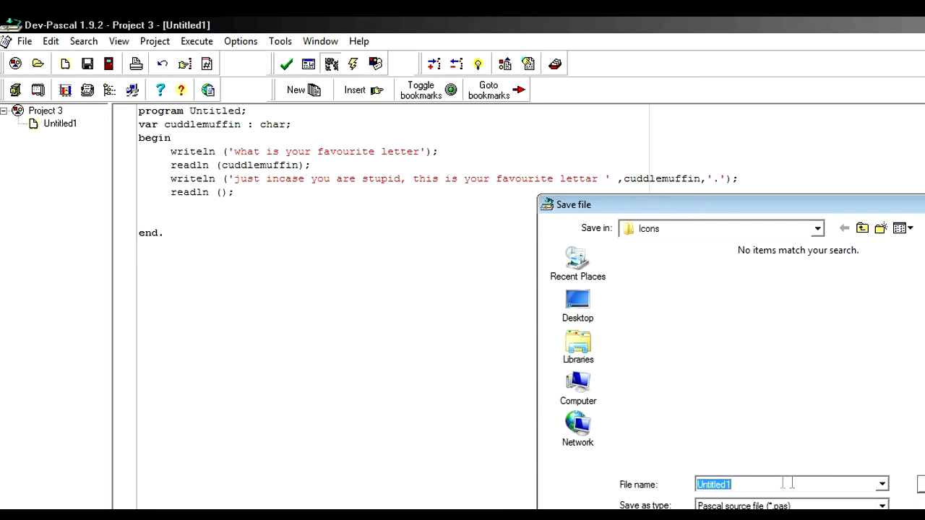
mouse_move(851, 230)
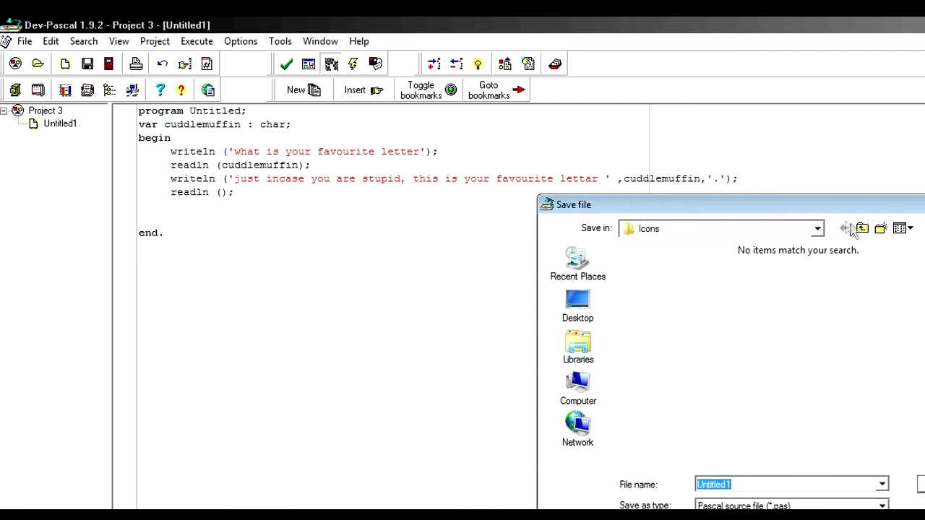
click(844, 228)
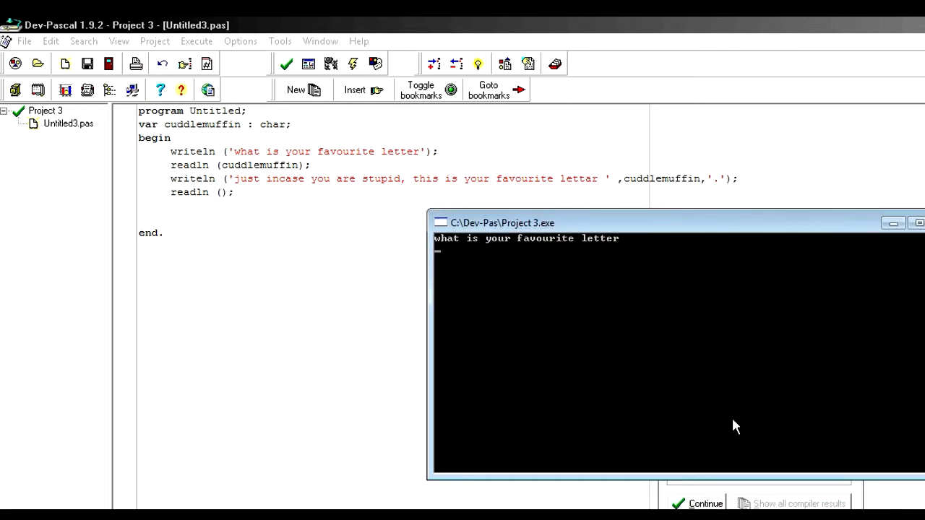
text(p)
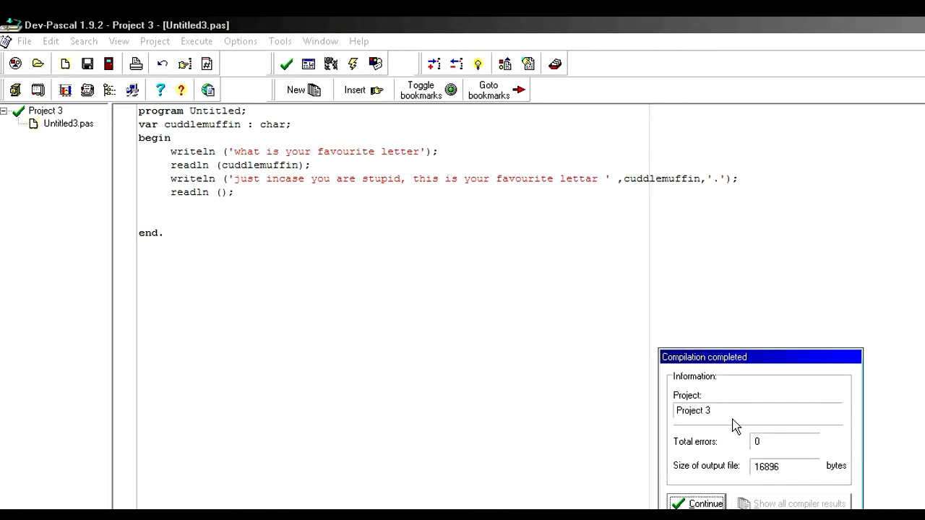
mouse_move(707, 491)
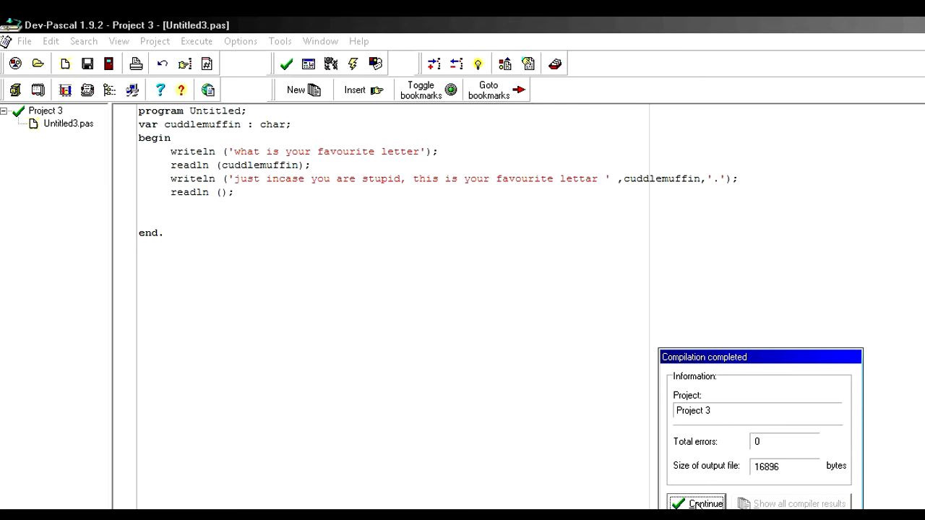
Dismiss the zero-error compilation report to return to the source code
click(697, 503)
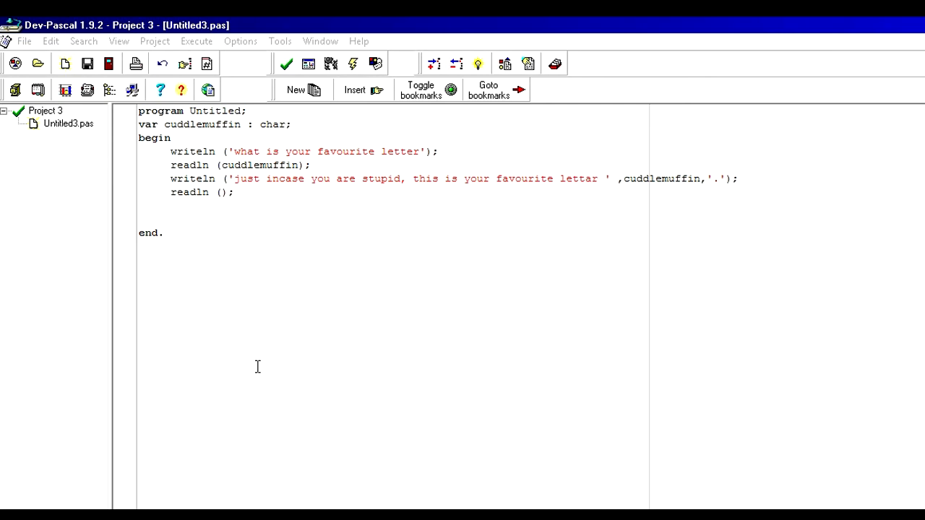
mouse_move(306, 359)
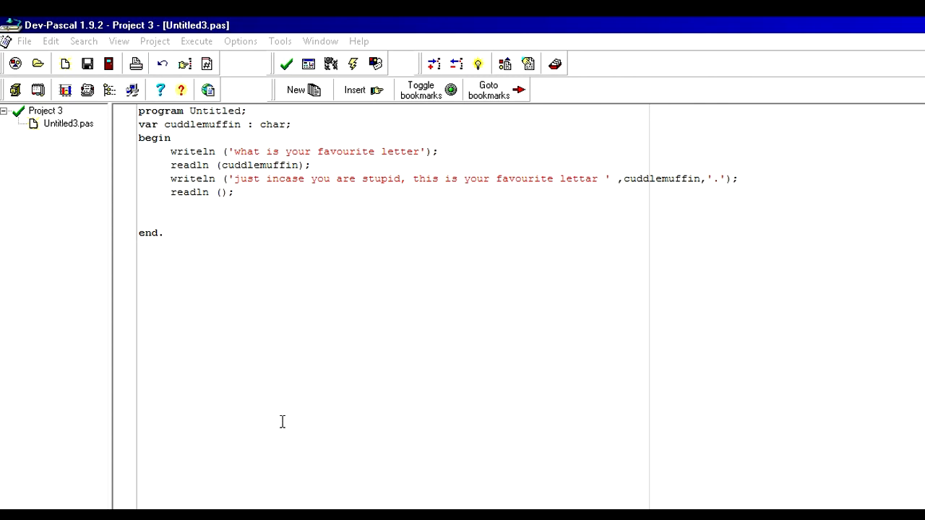
mouse_move(267, 294)
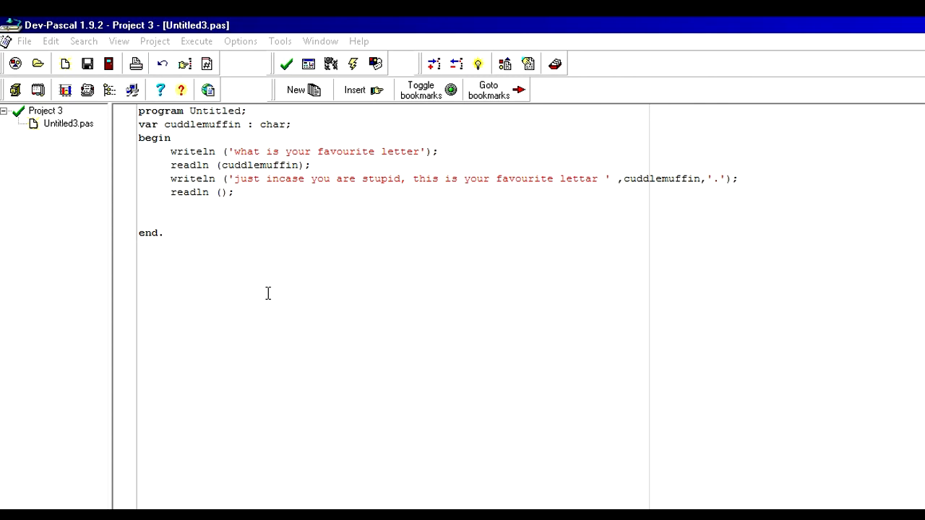